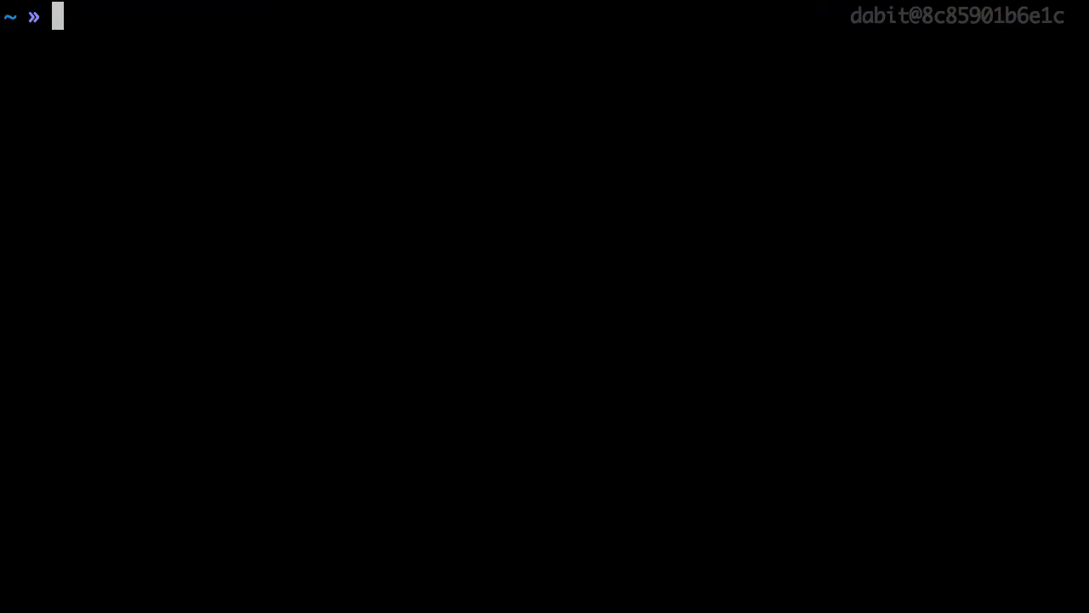
- Run 'npx create-react-app react-amplify-app' and cd into the react-amplify-app folder
text(npx create-)
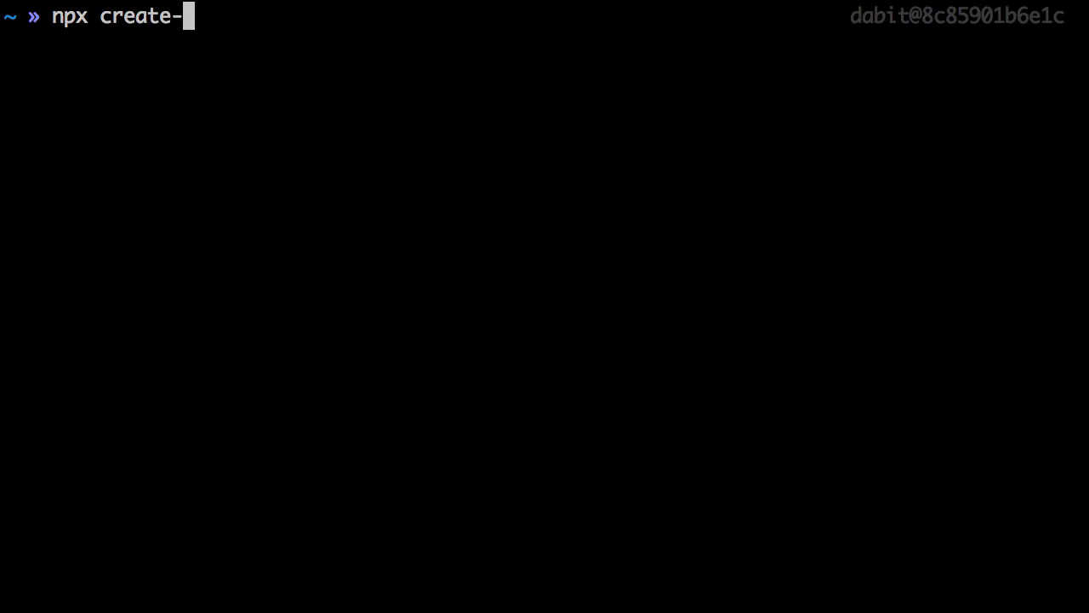
text(react-app)
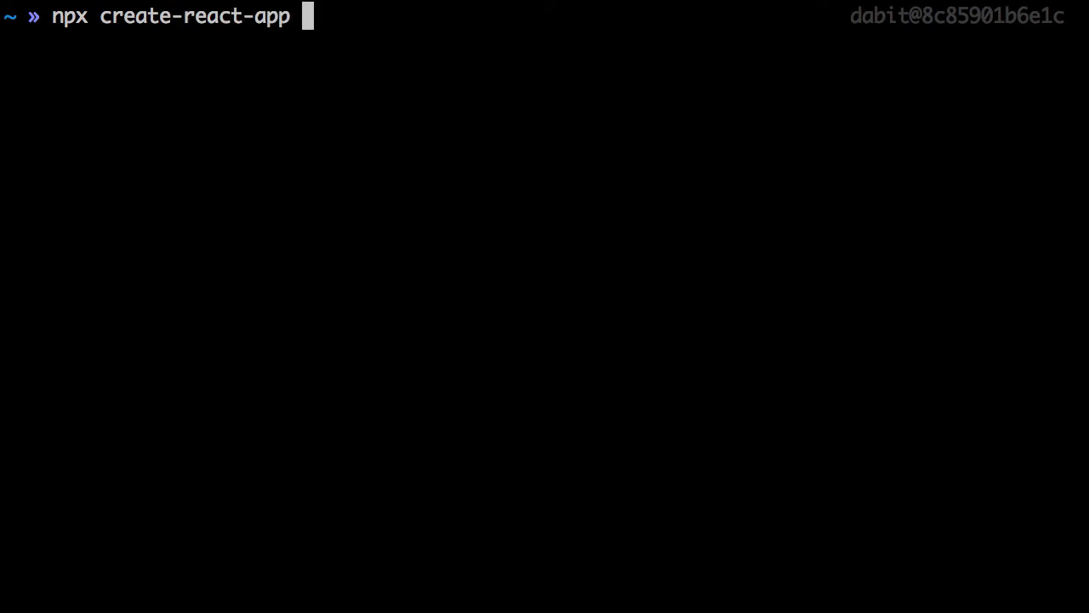
text(react-ampli)
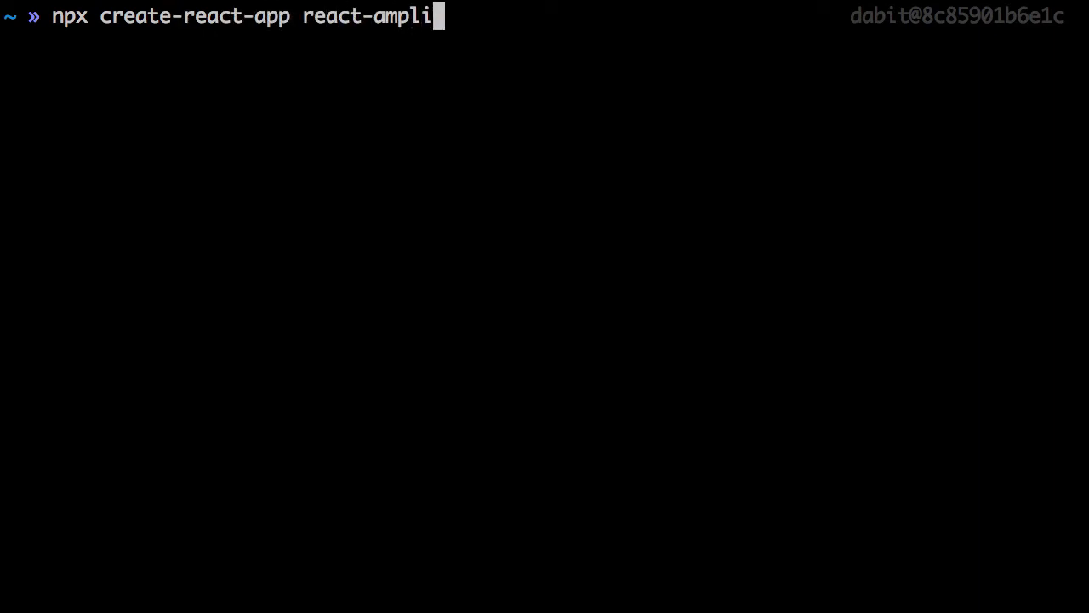
key(Return)
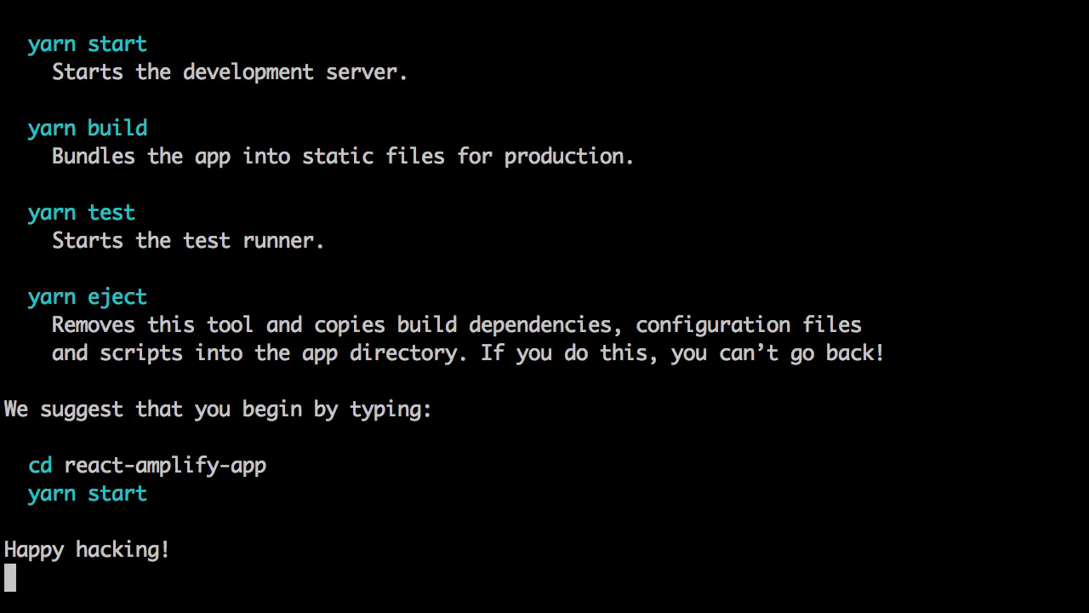
key(Return)
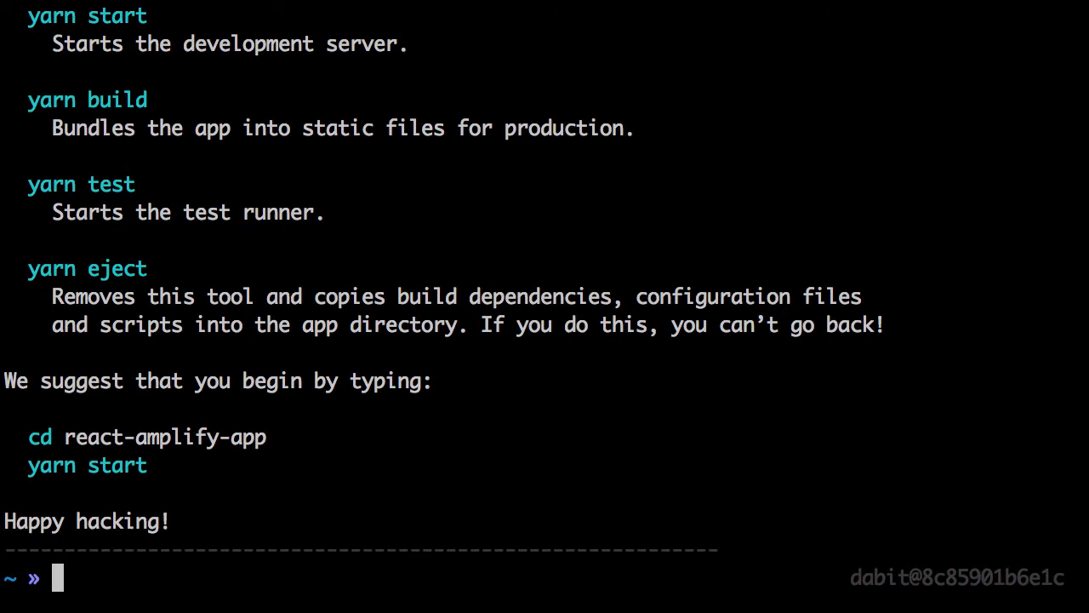
text(cd react-amplify-app/)
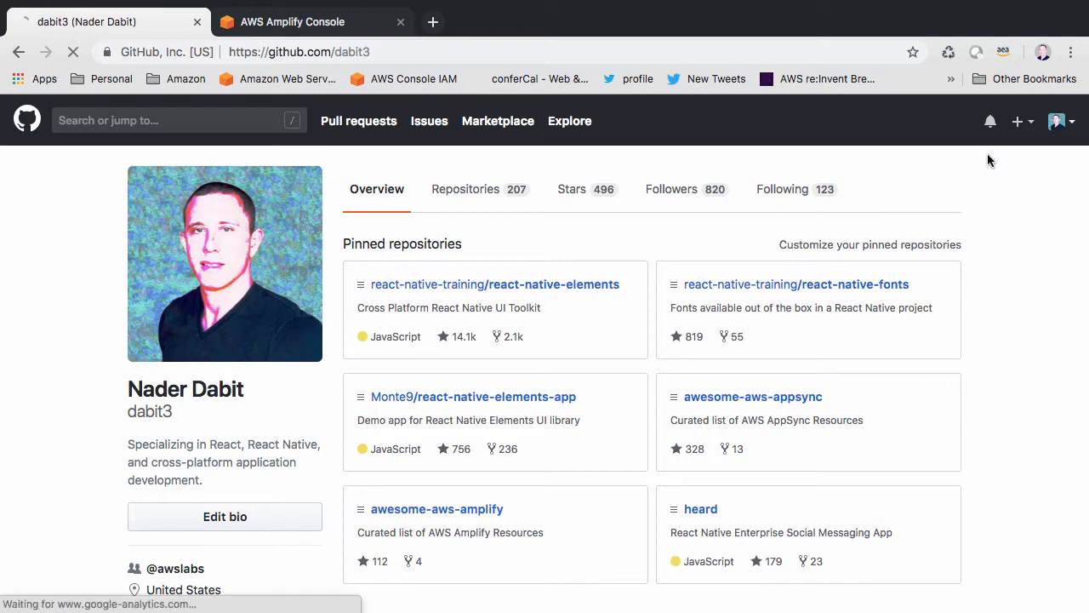
- Create public repository react-amplify-app with description 'React App for Egghead Tutorial'
click(1017, 121)
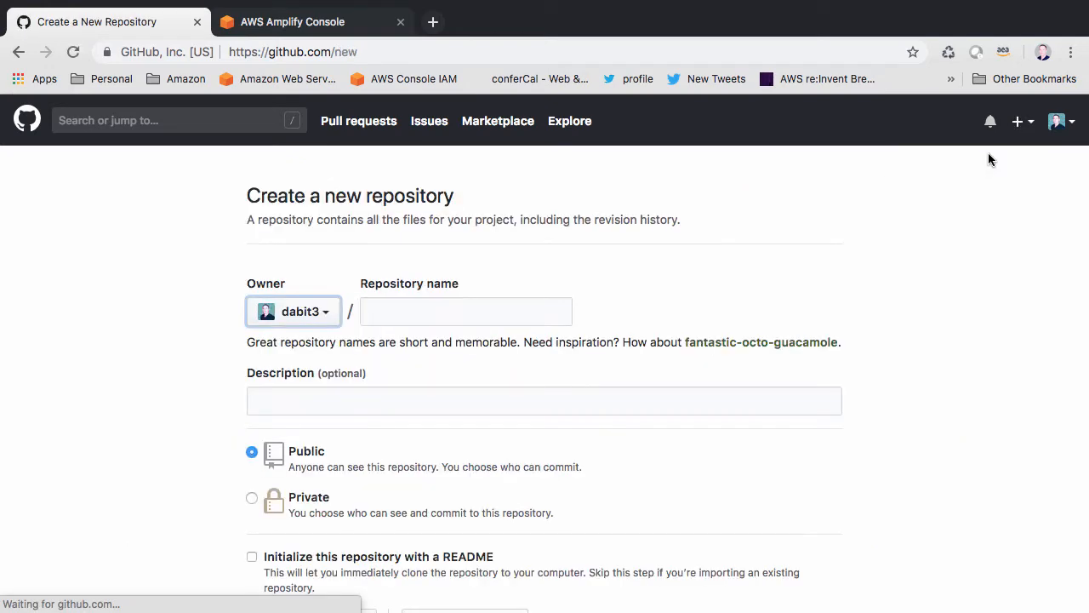
text(read)
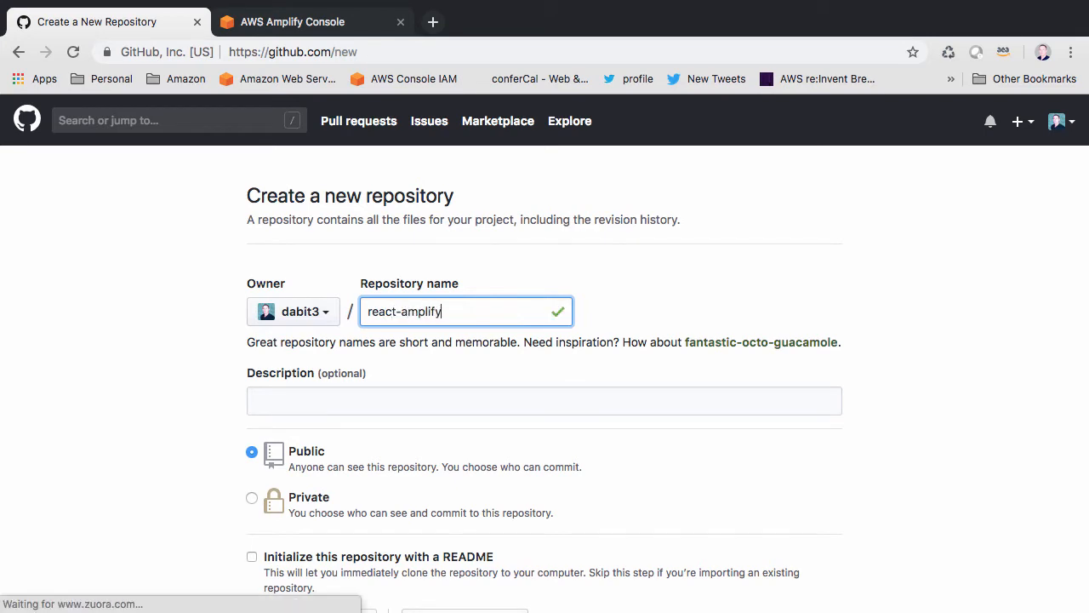
text(Rea)
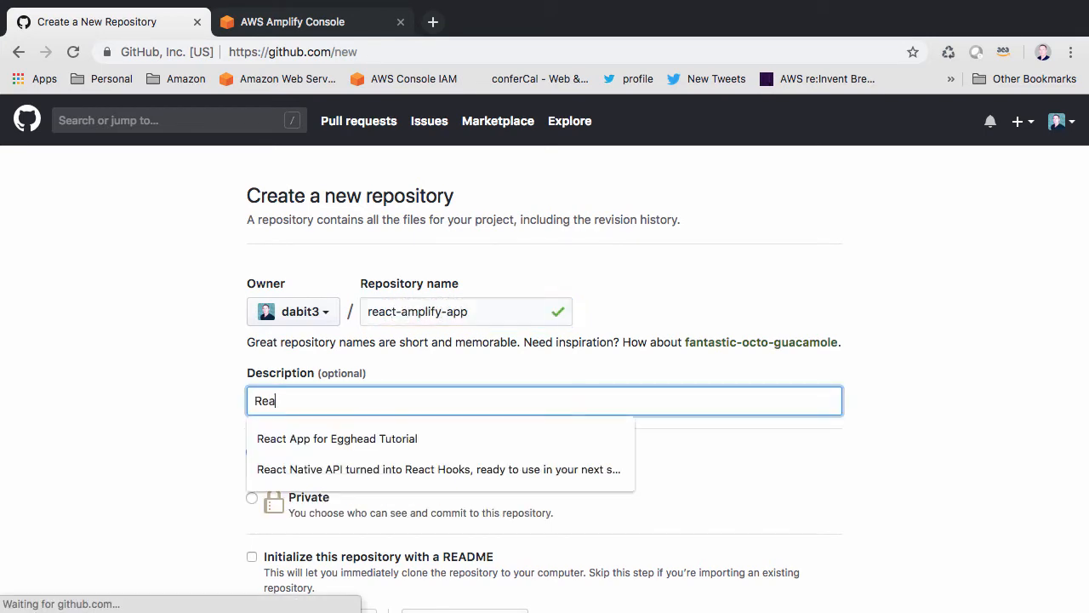
click(336, 439)
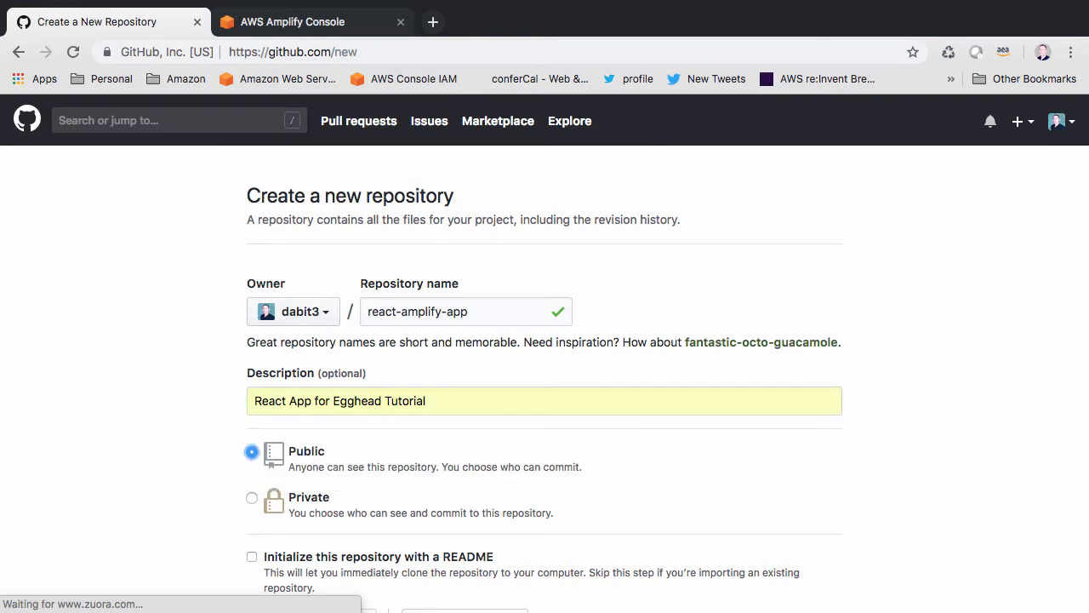
scroll(down, 3)
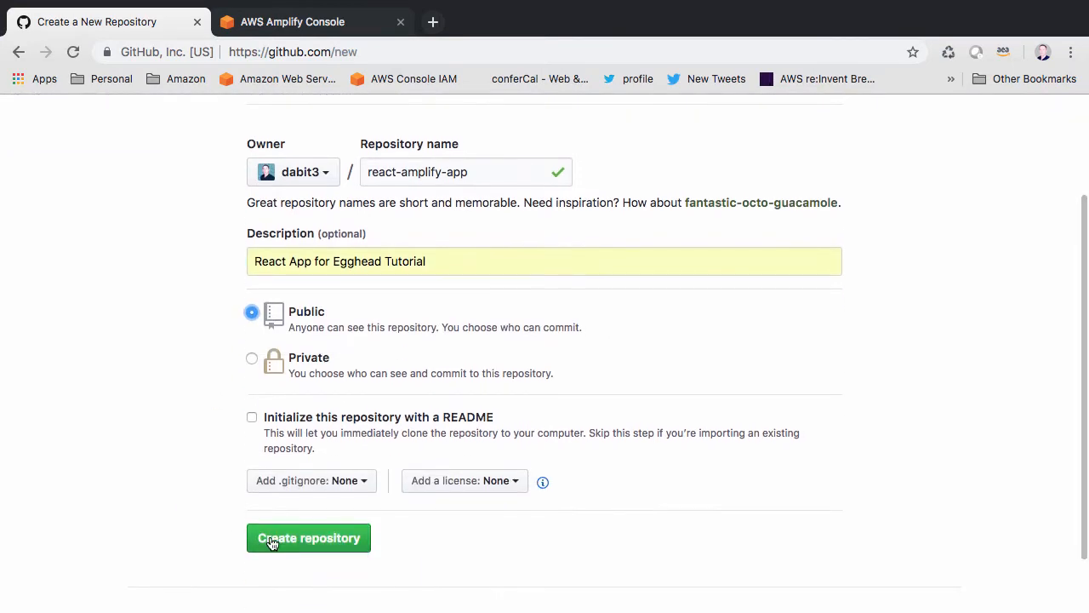
click(308, 538)
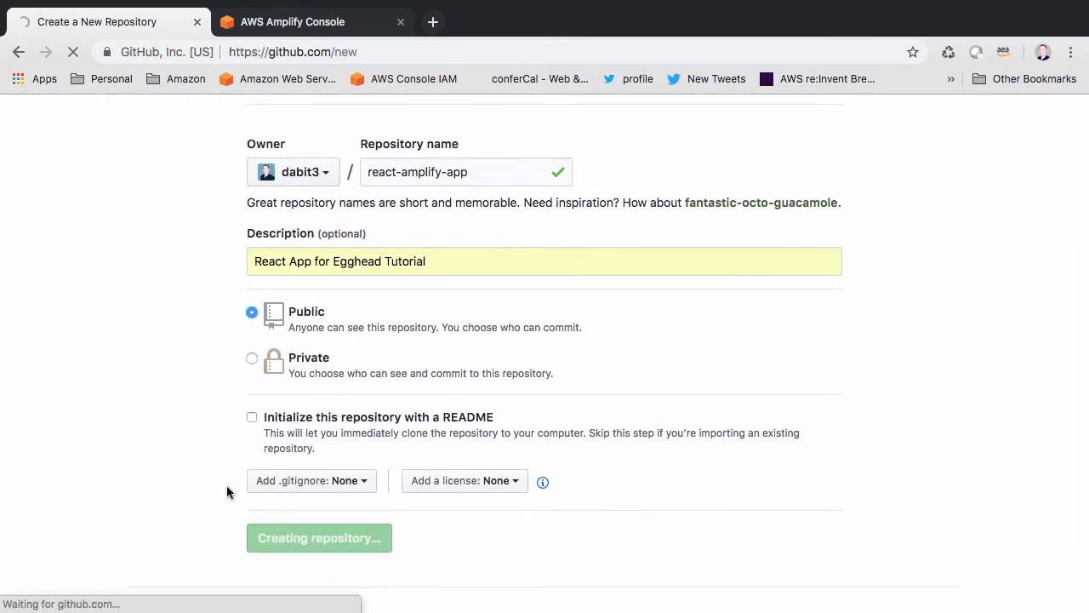
click(320, 537)
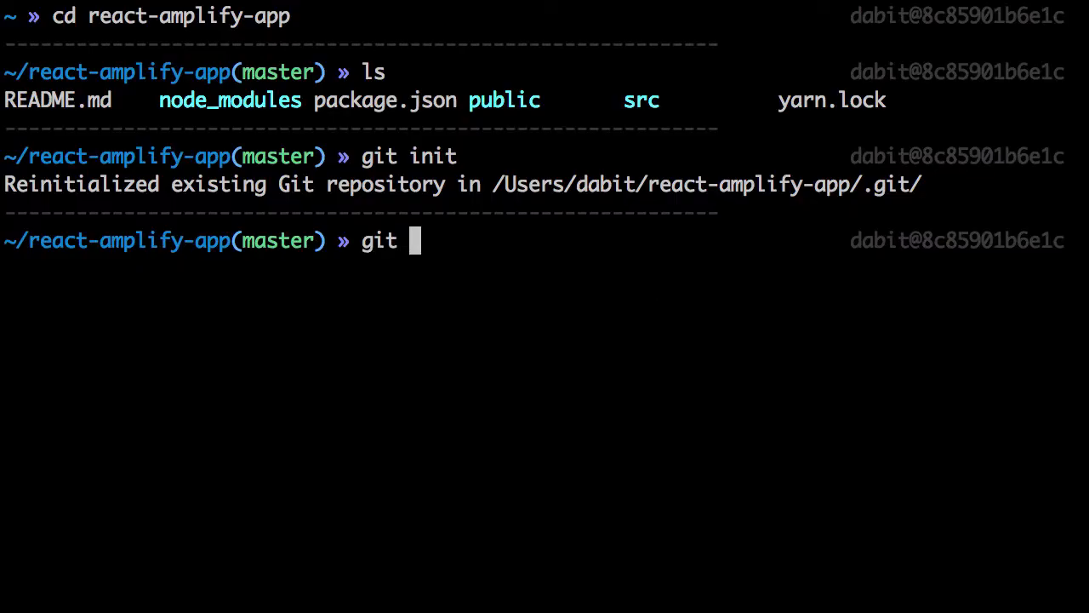
- Add the GitHub react-amplify-app repo as remote origin and push master
text(remote add ori)
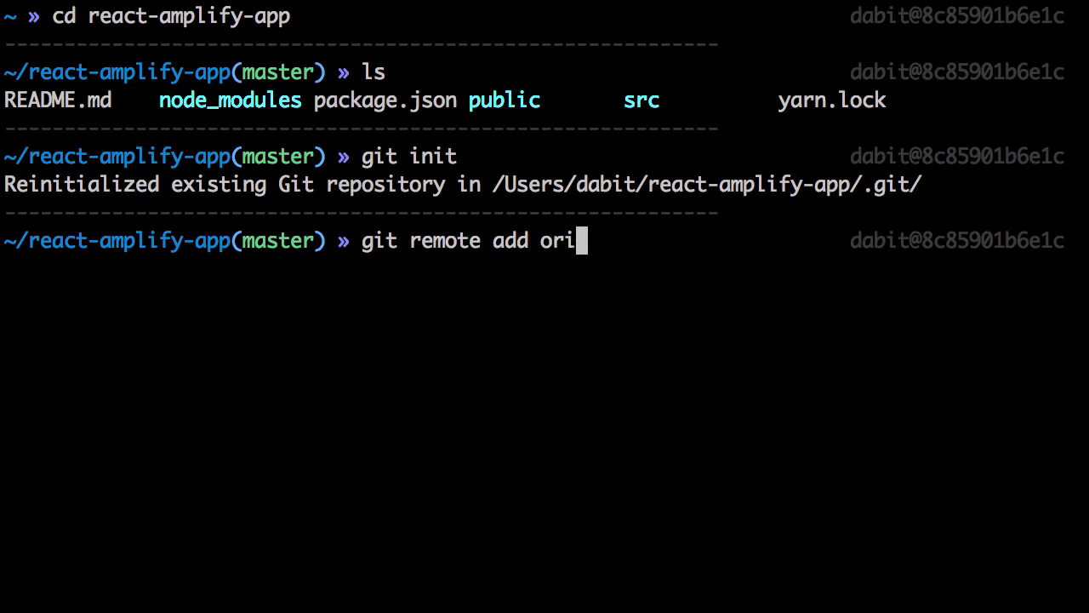
key(Return)
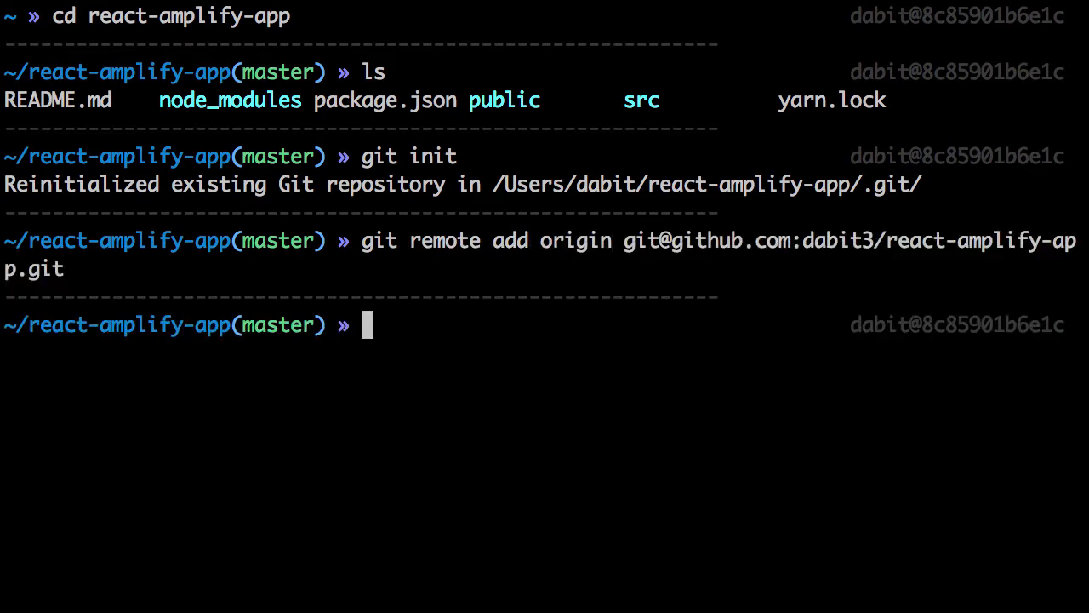
text(git push origin)
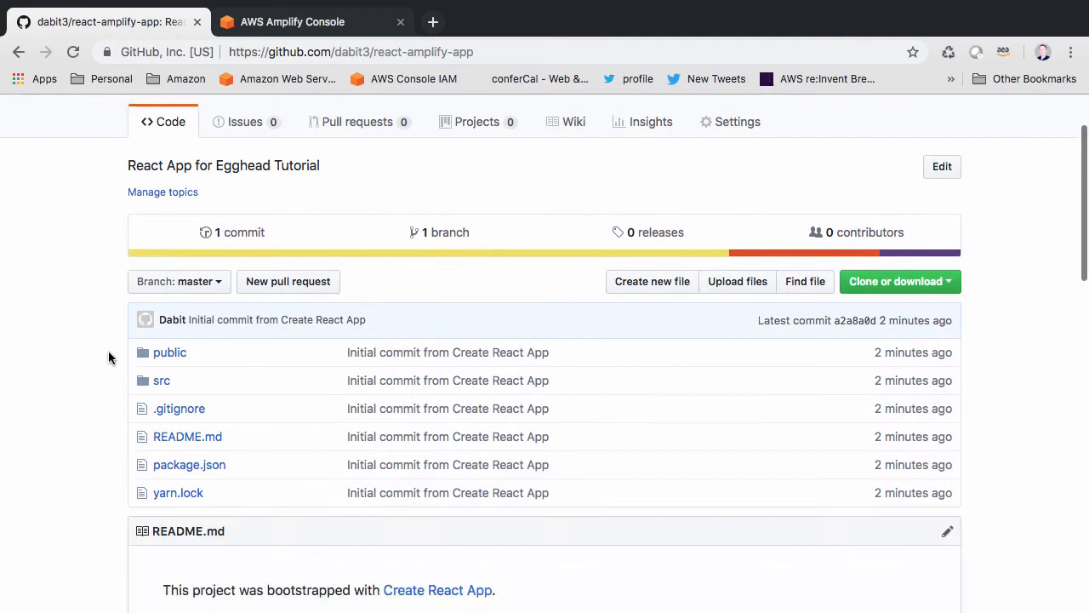
- Scroll through the pushed repository's file list and README on GitHub
scroll(down, 3)
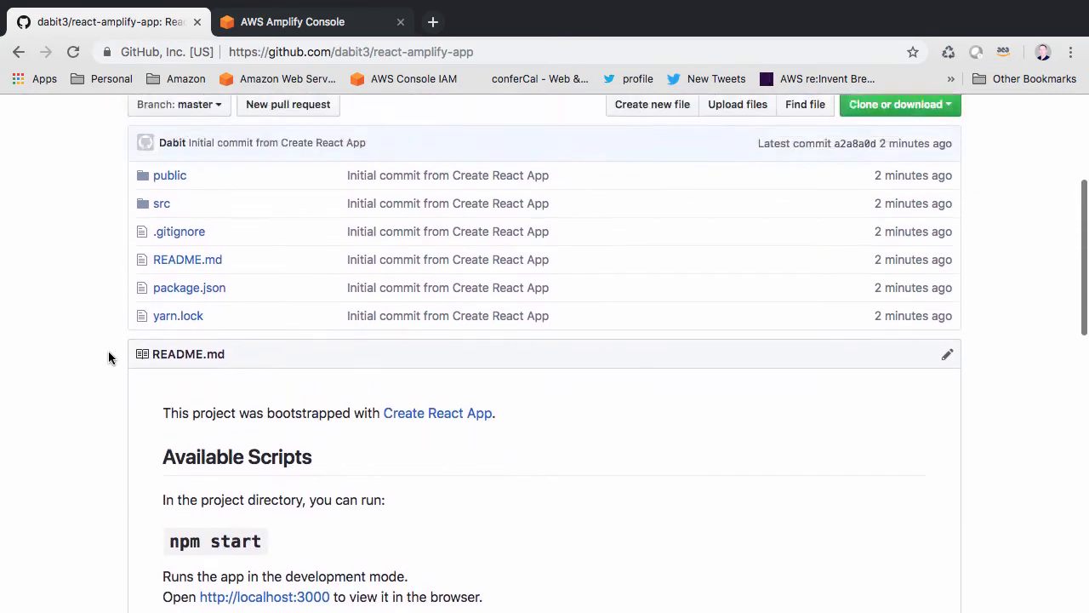
scroll(up, 3)
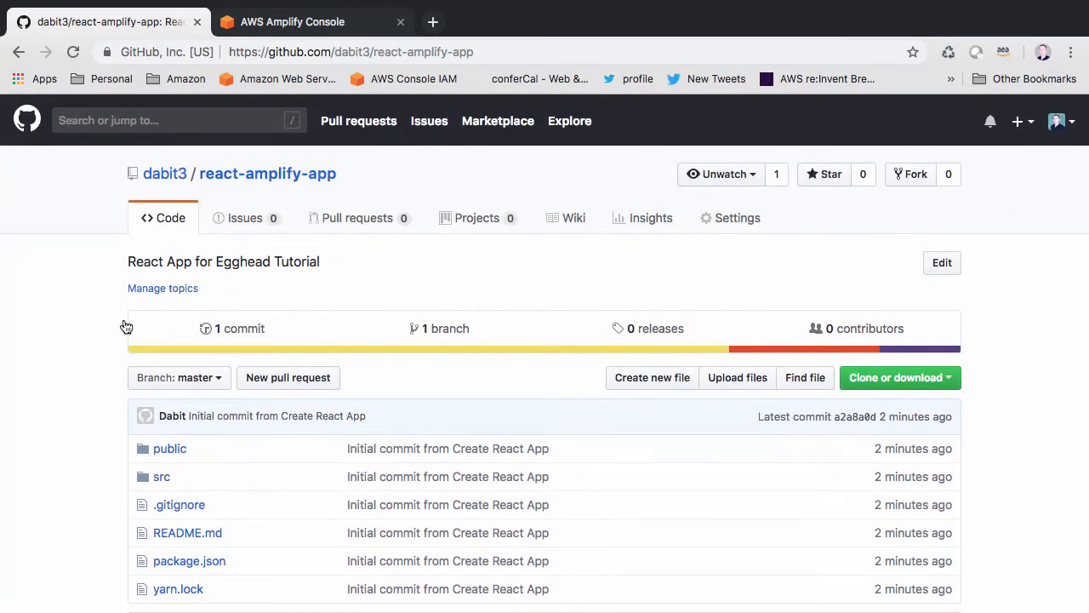
mouse_move(371, 23)
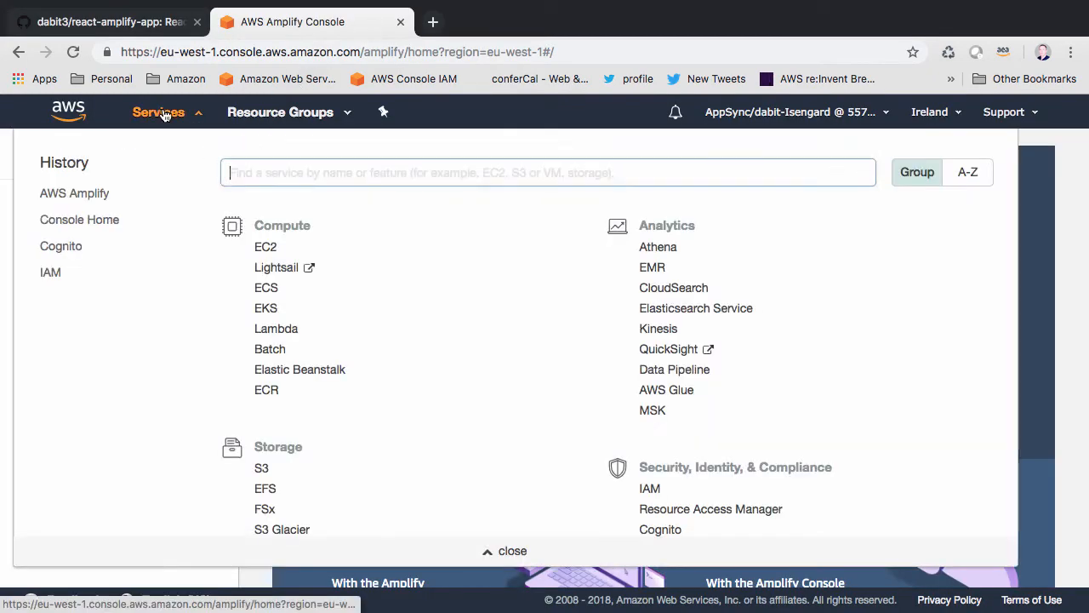
- Find AWS Amplify via the services search and start a hosted web app deployment
text(a)
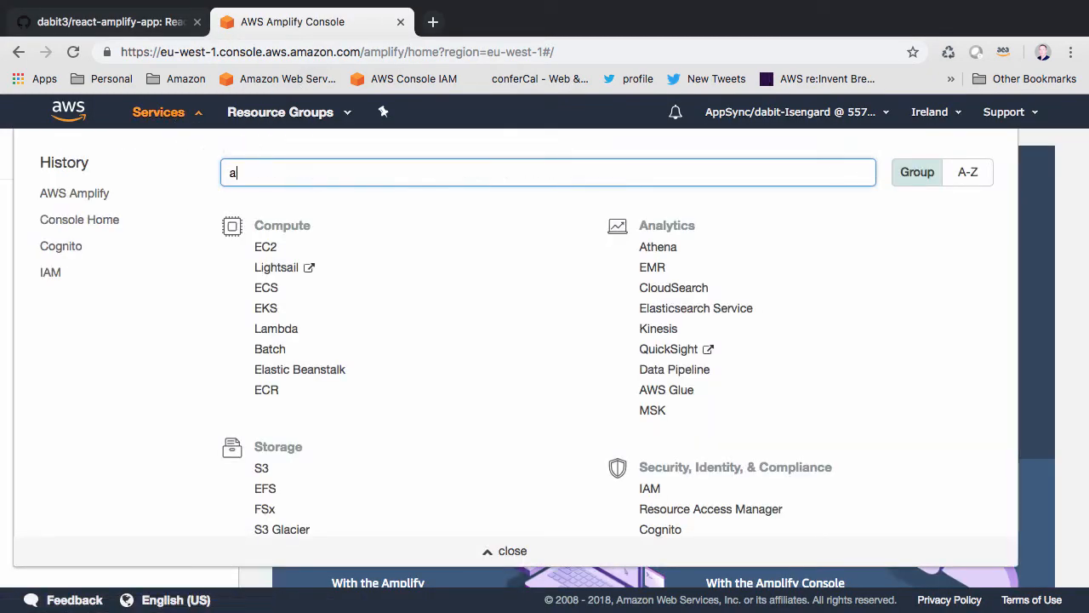
text(ws amplify)
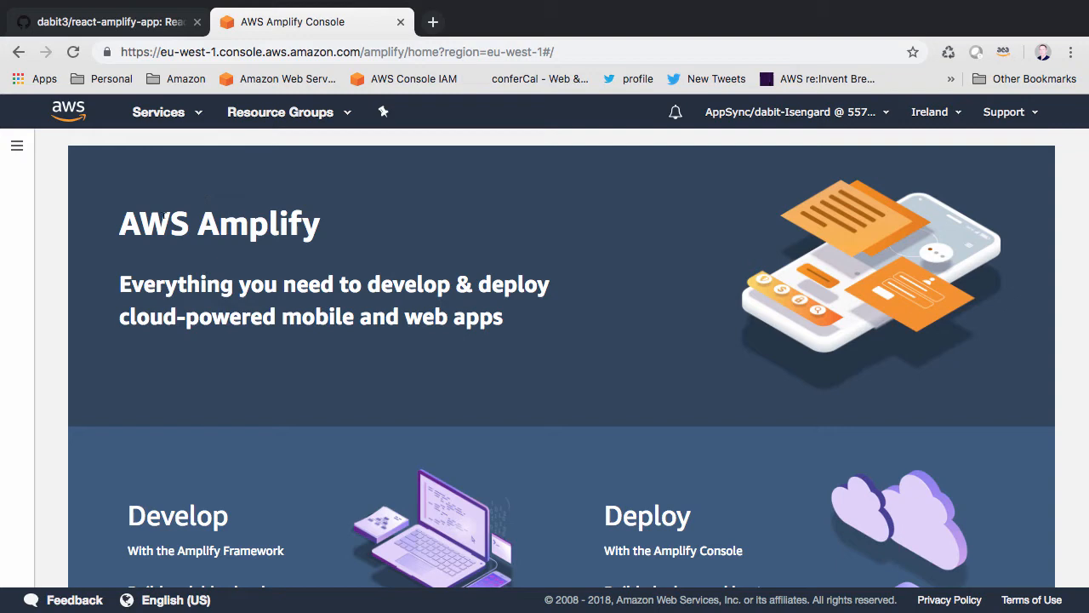
scroll(down, 3)
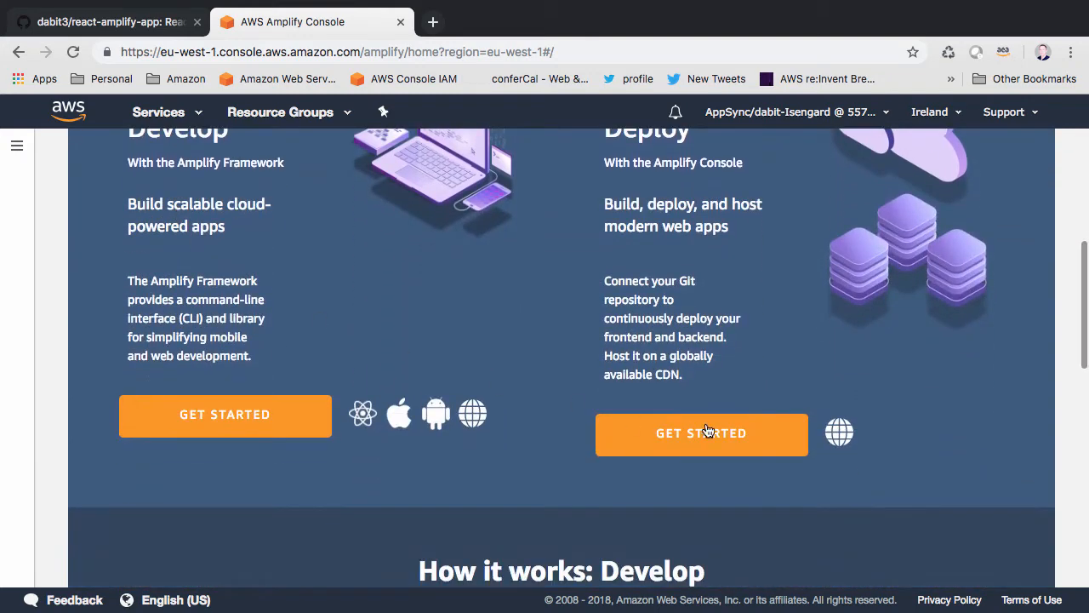
click(701, 434)
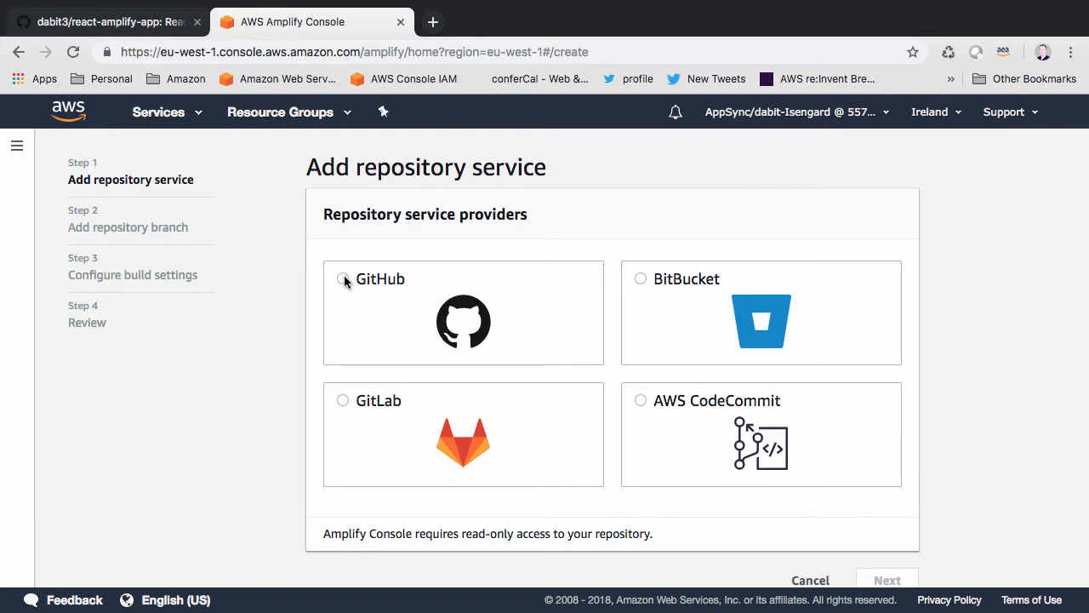
- Choose GitHub as the repository source and authorize Amplify to access it
click(342, 279)
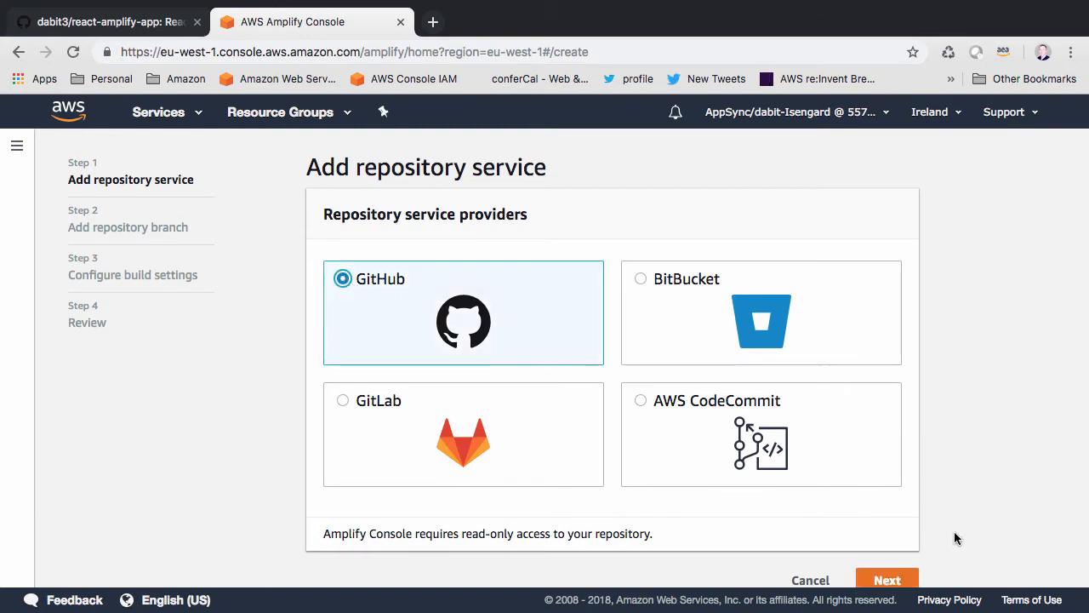
click(886, 579)
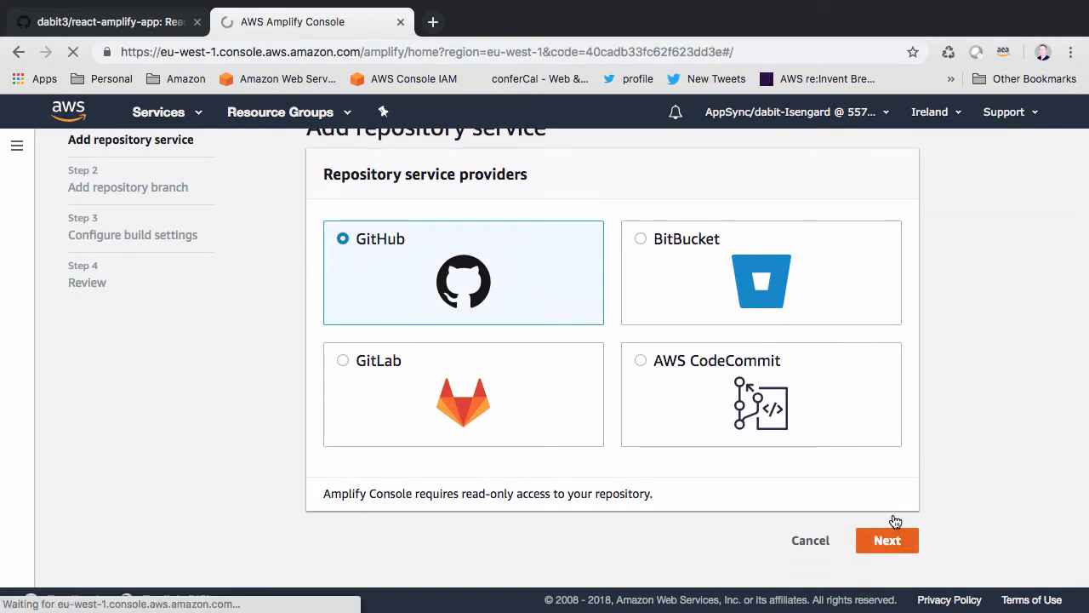
click(886, 540)
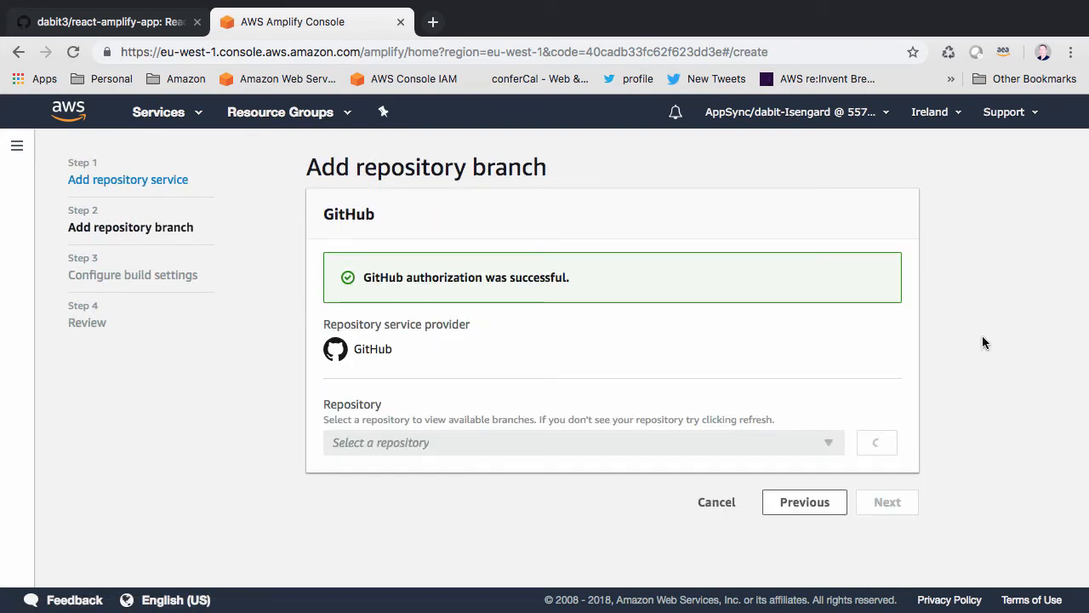
mouse_move(830, 442)
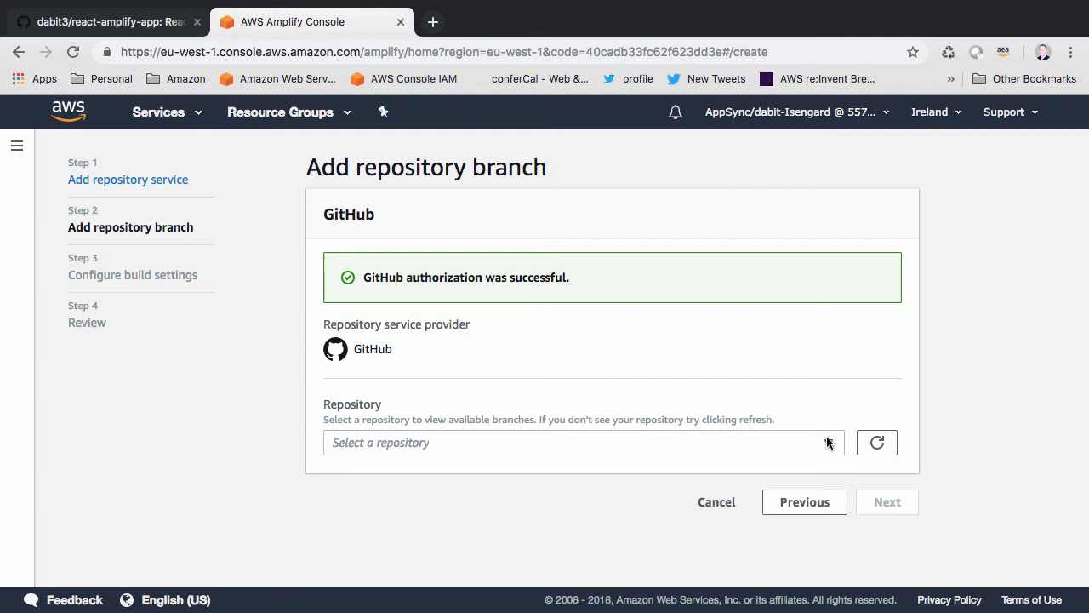
- Select the react-amplify-app repository and its master branch, continuing to build settings
text(react-amplify-app)
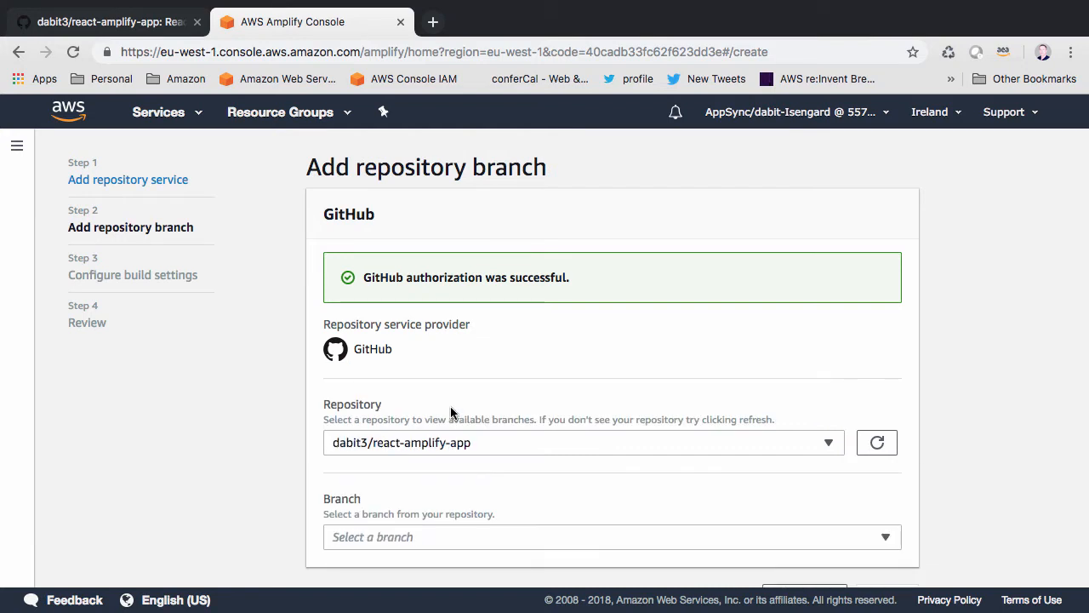
scroll(down, 3)
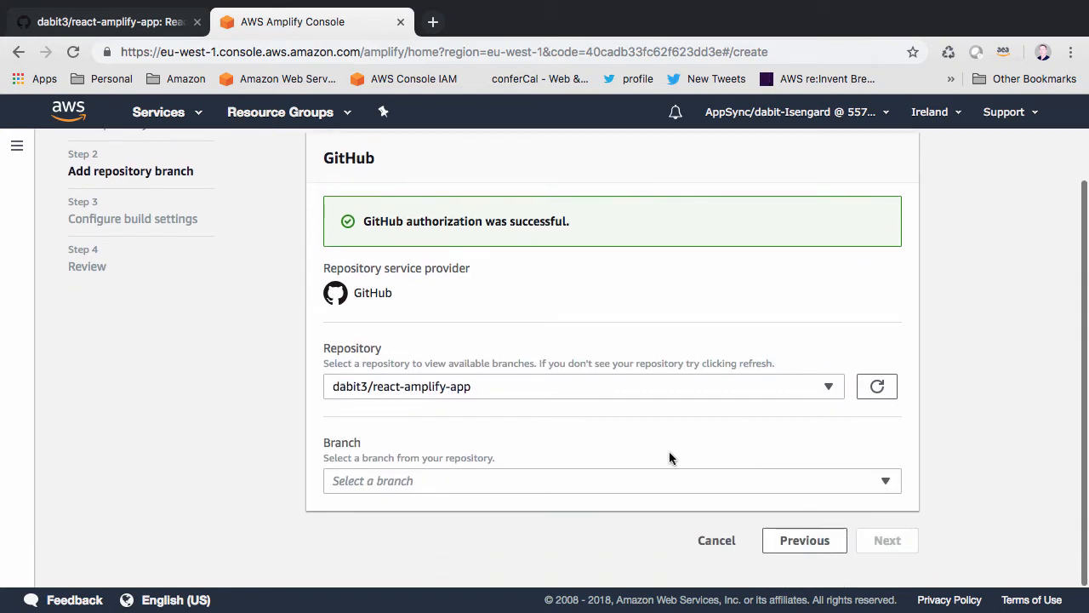
click(613, 480)
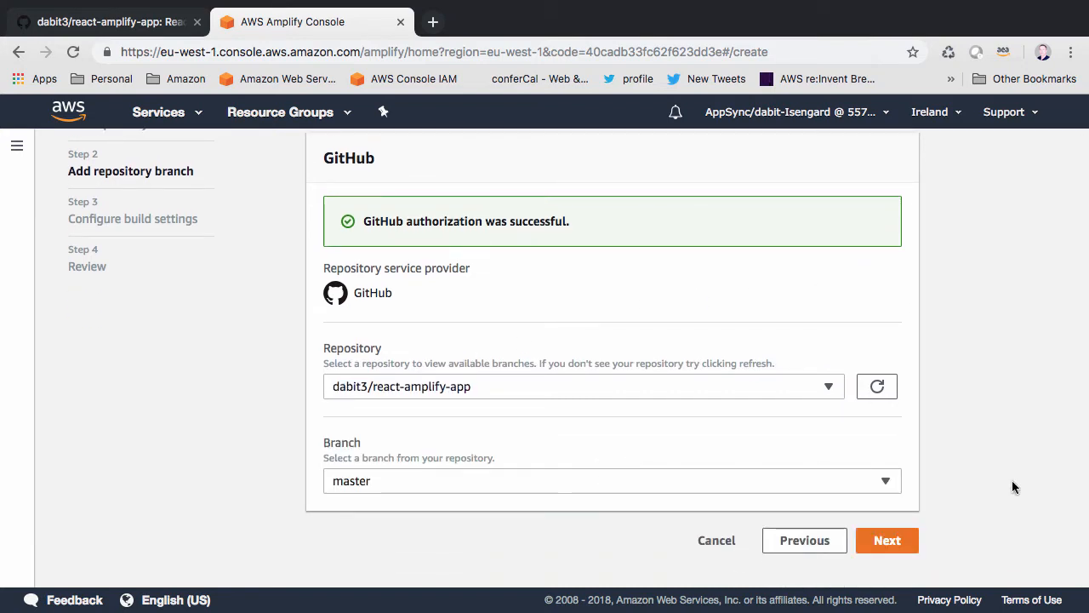
click(886, 539)
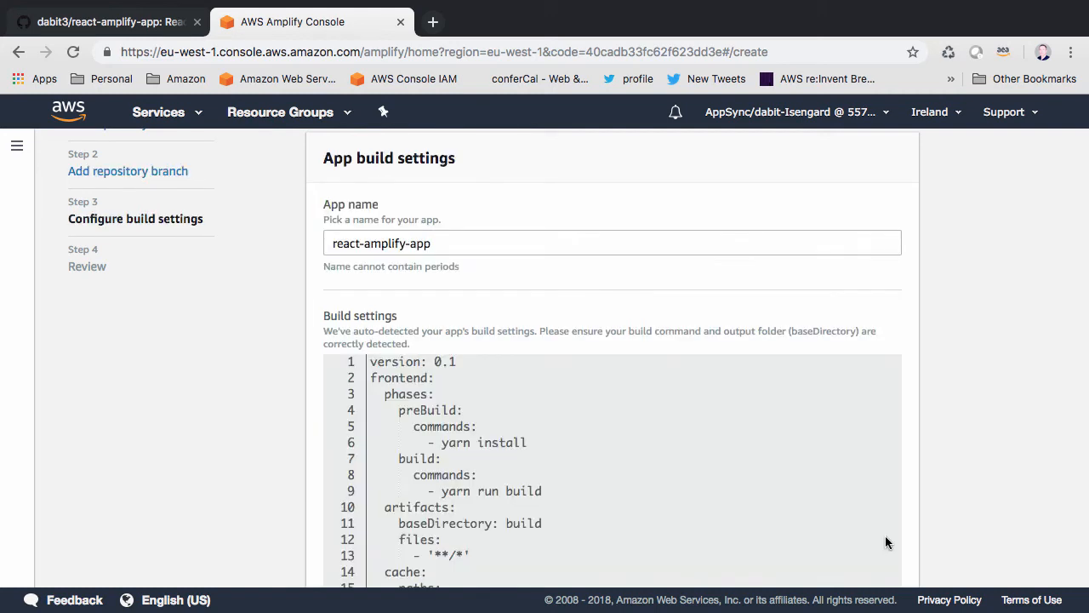
- Accept the auto-detected React build settings, then save and deploy react-amplify-app
scroll(down, 3)
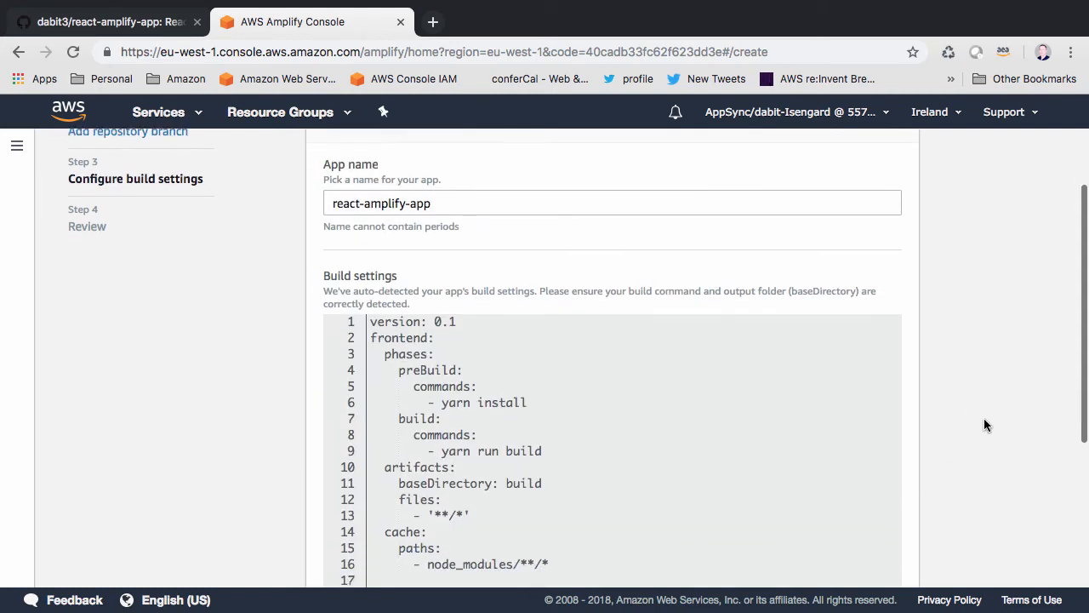
scroll(down, 3)
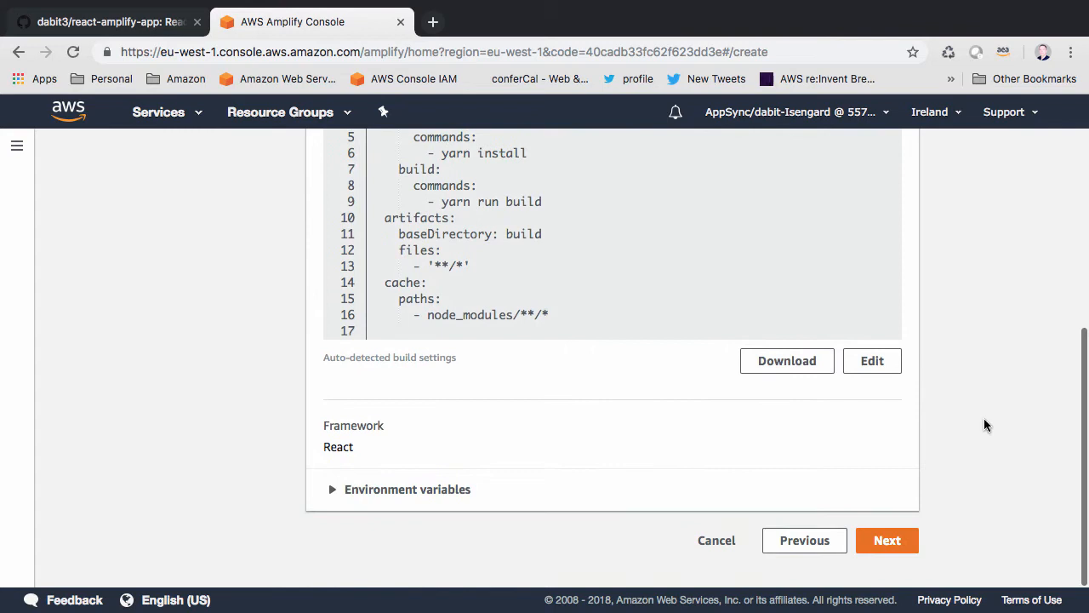
click(886, 539)
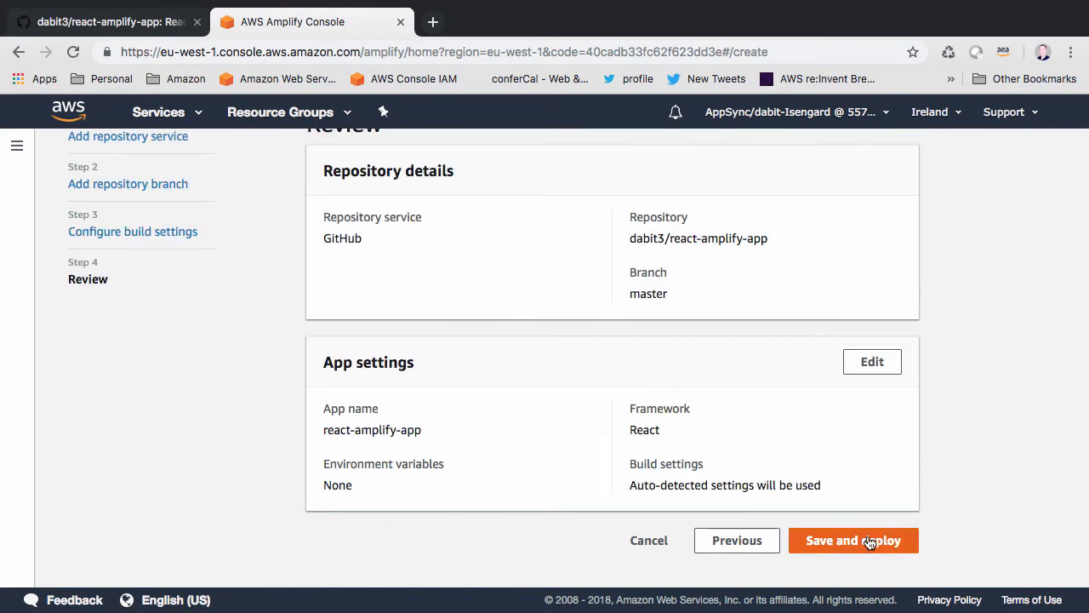
click(852, 539)
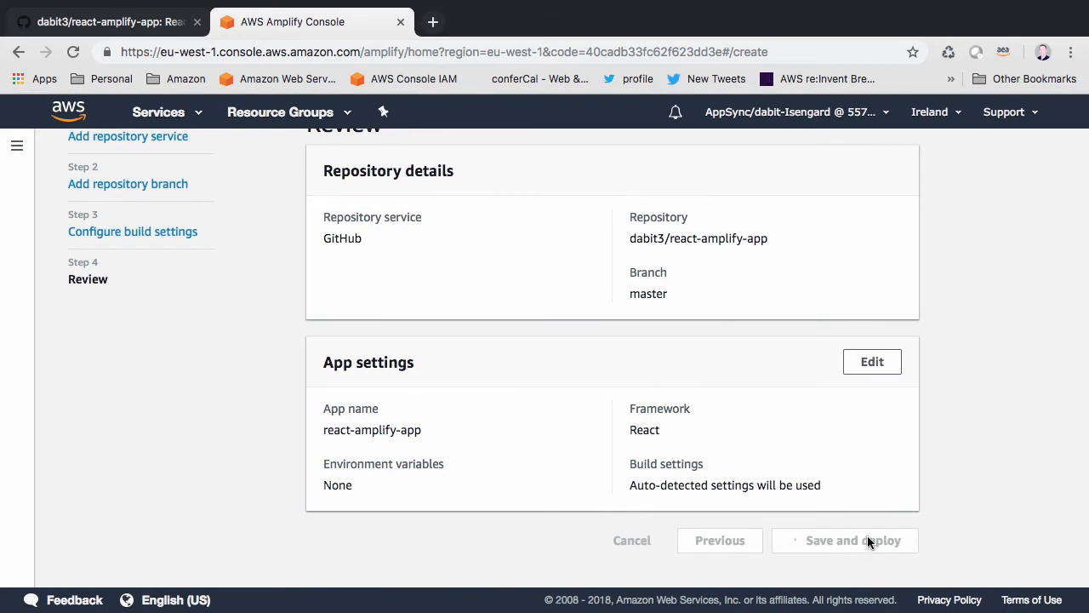
click(850, 540)
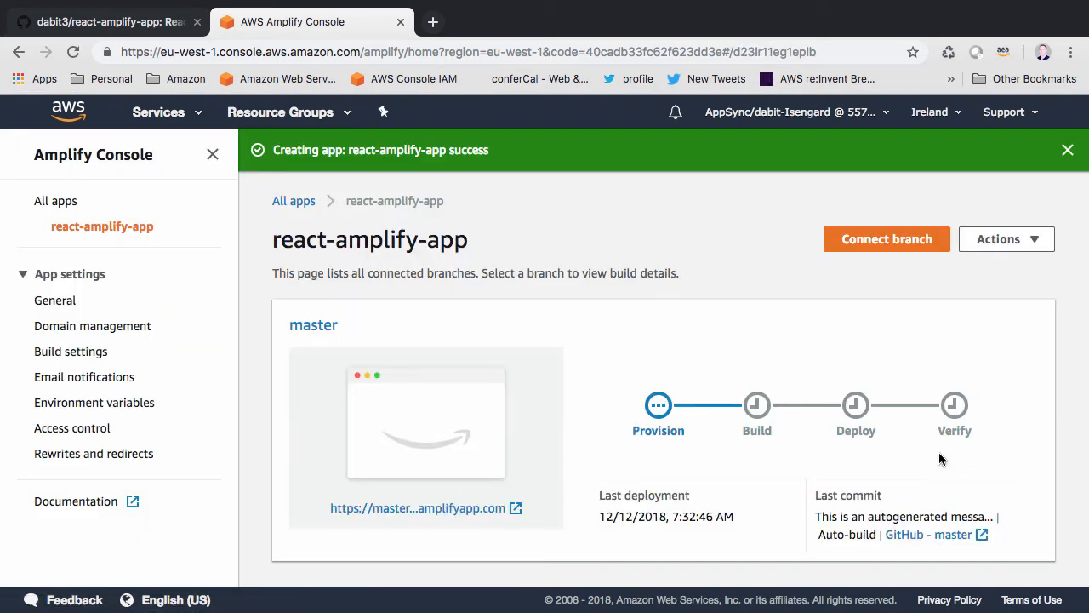
- After all four pipeline stages pass, open the live master amplifyapp.com site
click(1067, 150)
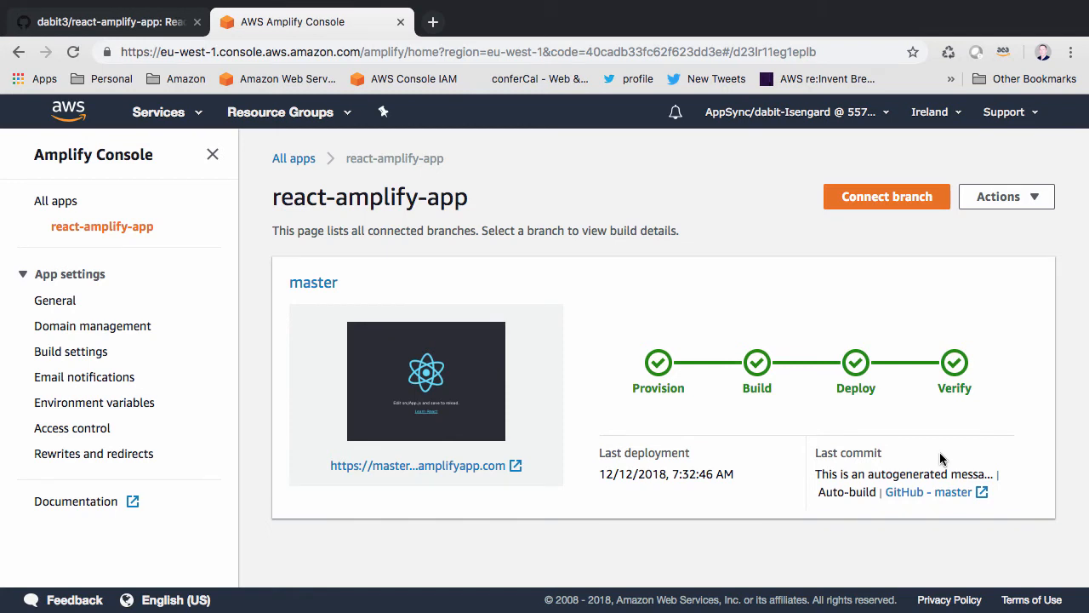
mouse_move(416, 466)
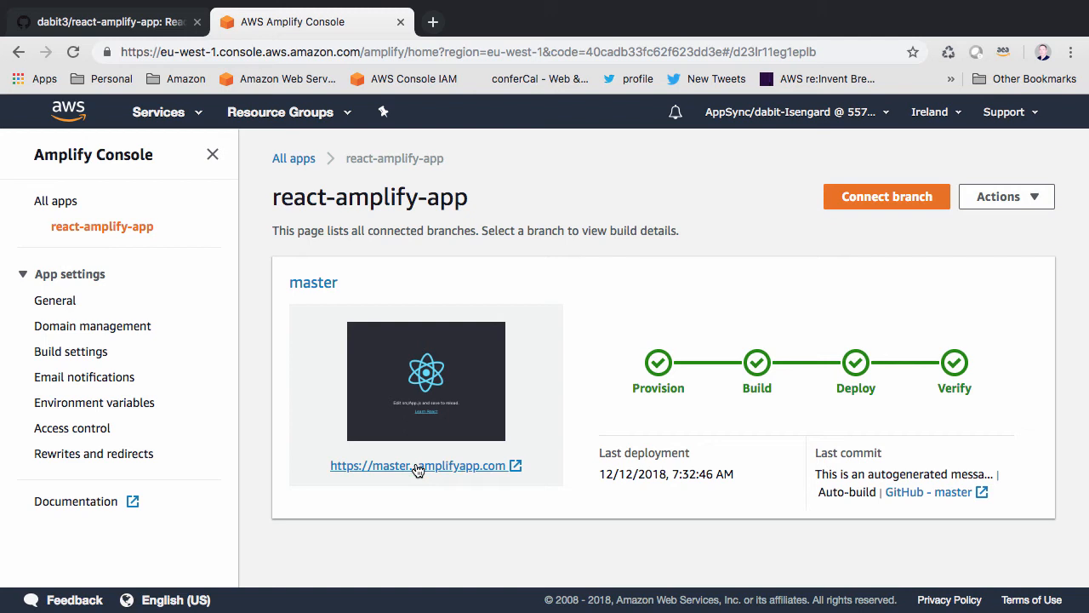
click(417, 466)
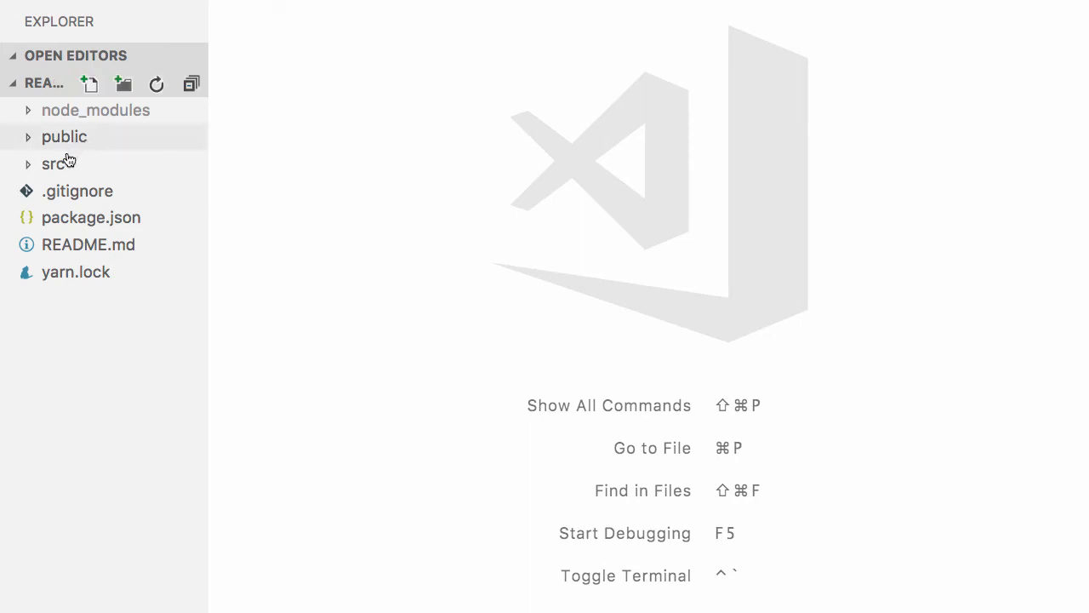
- Replace the starter paragraph in src/App.js with <h1>Hello From Amplify</h1> and save
click(54, 163)
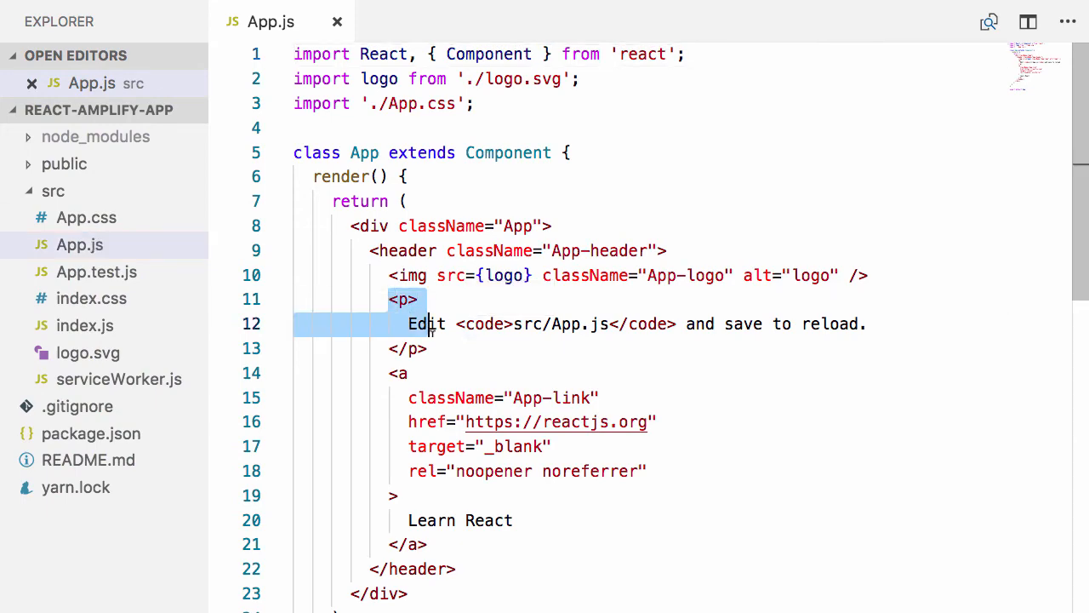
text(</h1>)
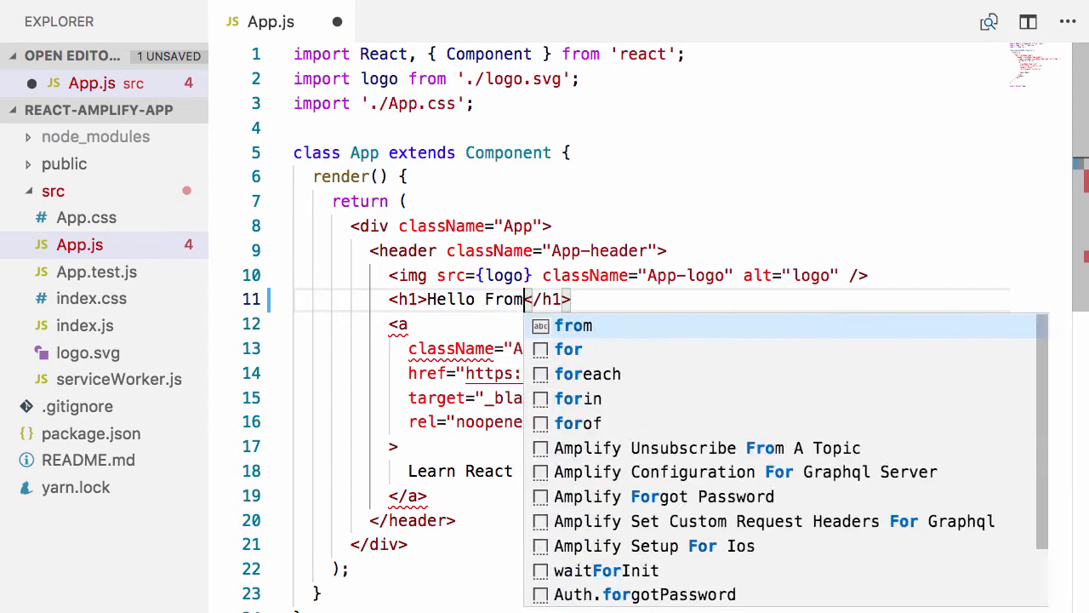
text(Amplify)
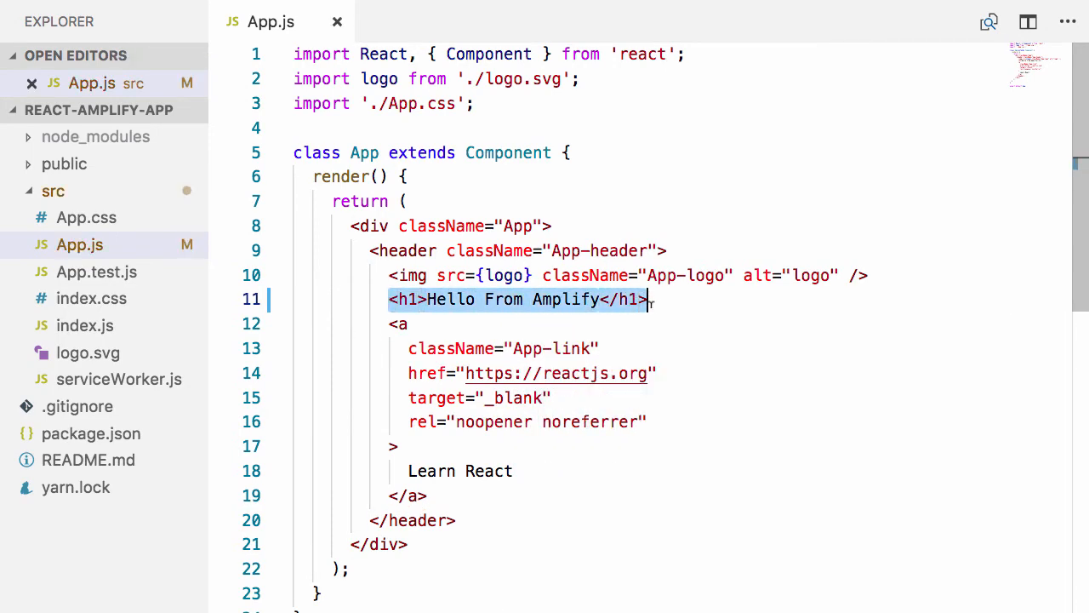
click(647, 300)
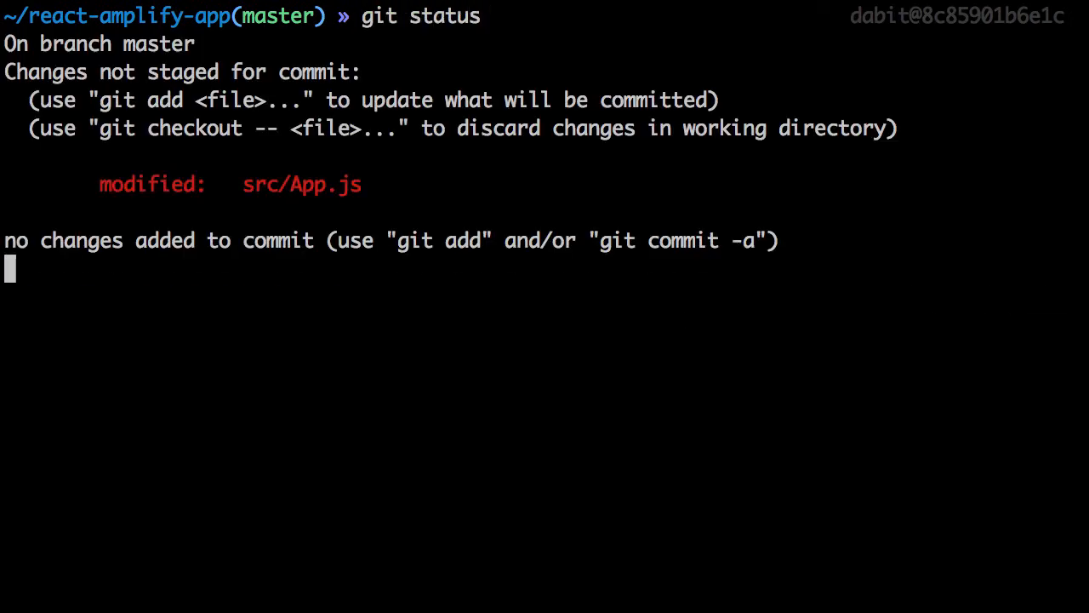
- Stage changes, commit as 'updated headline', and push to origin master
text(git add .)
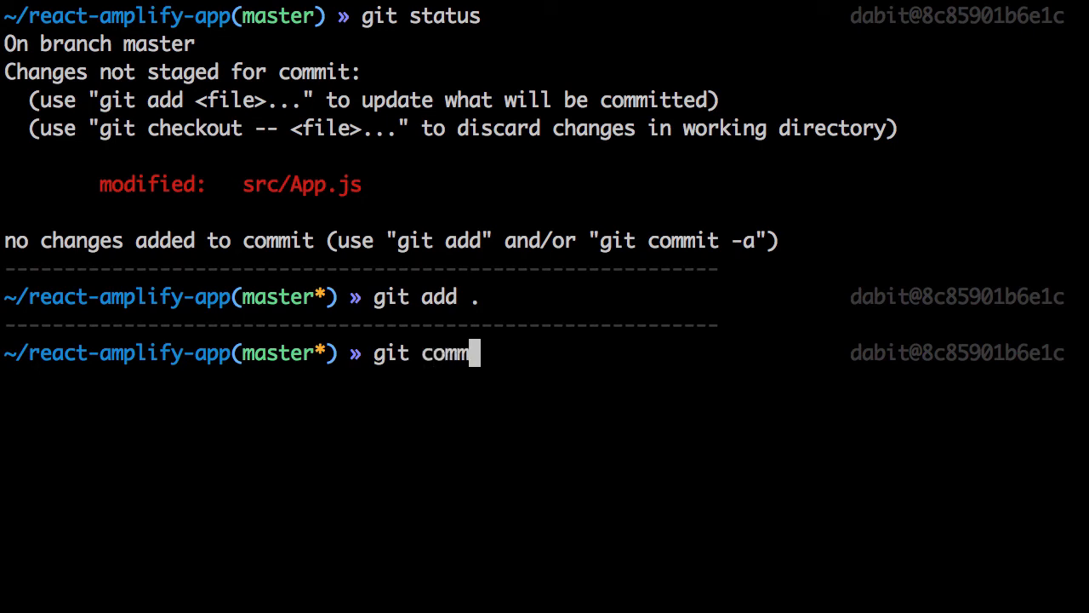
text(it -m ')
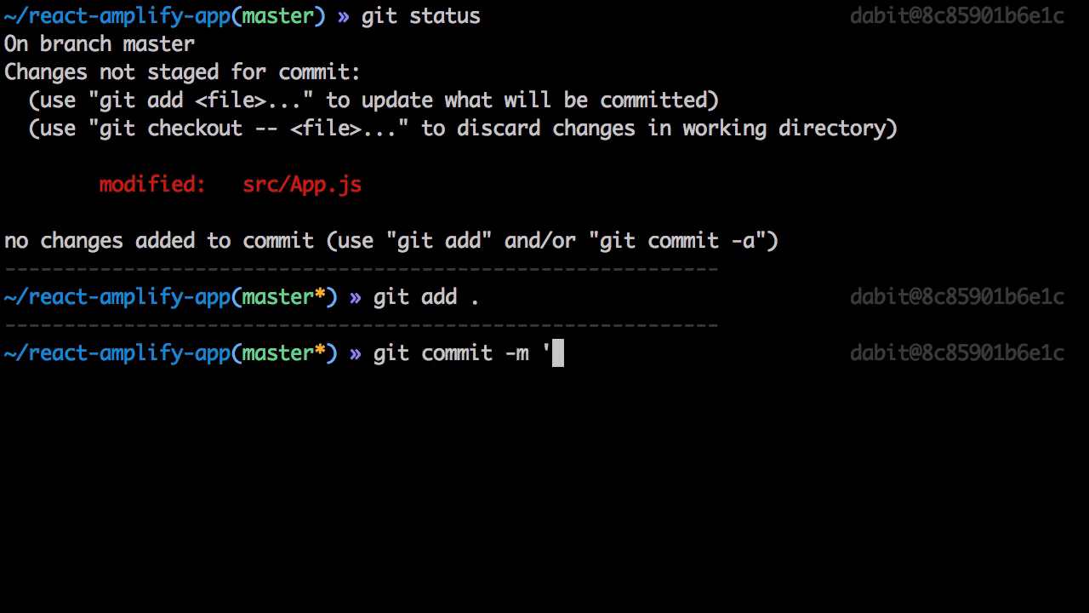
text(updated headline)
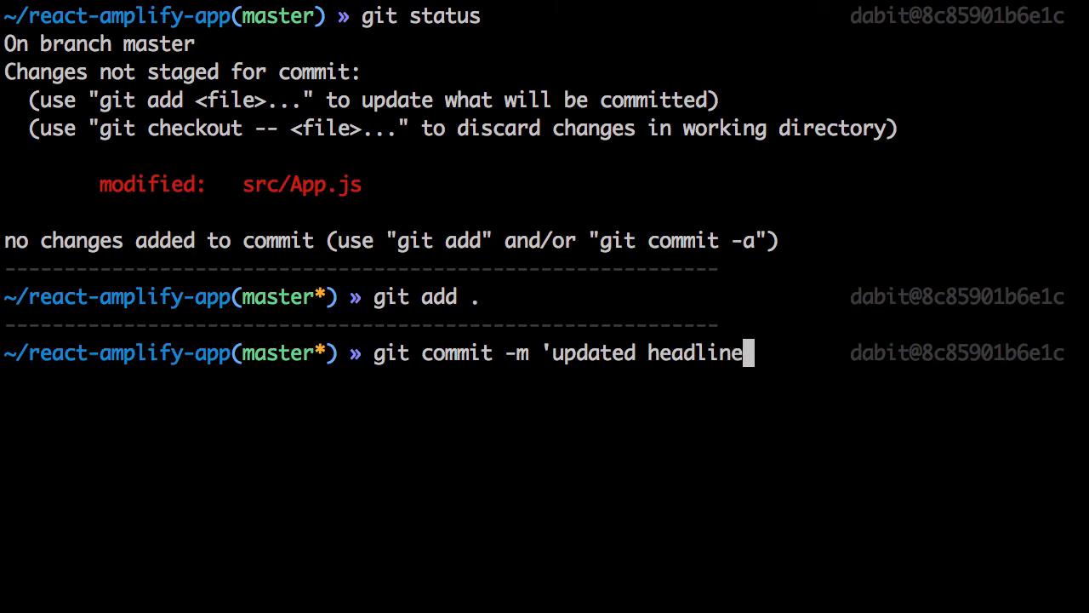
key(Return)
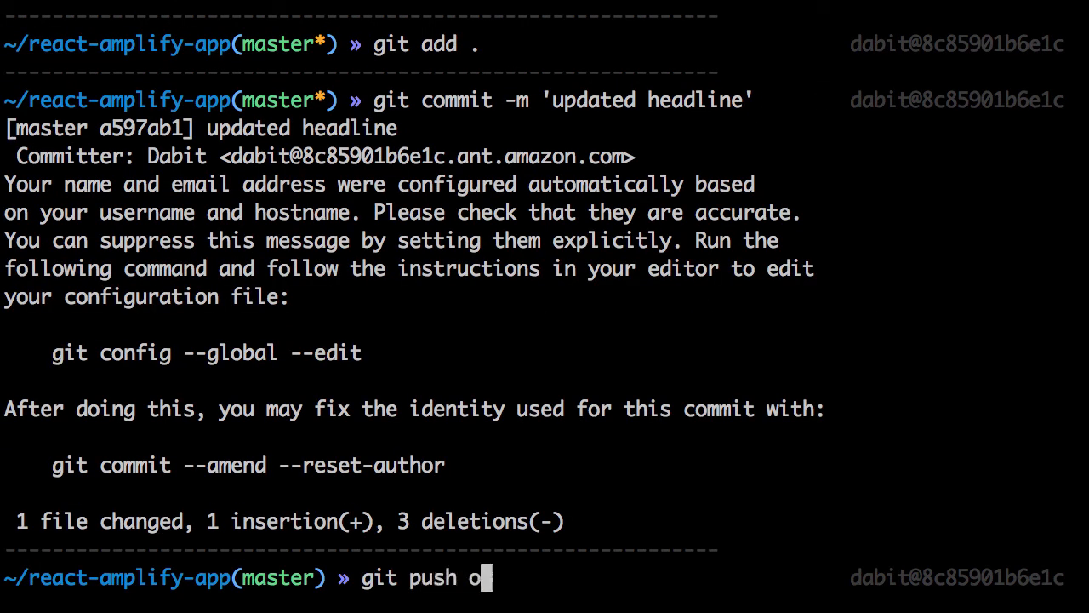
text(rigin master)
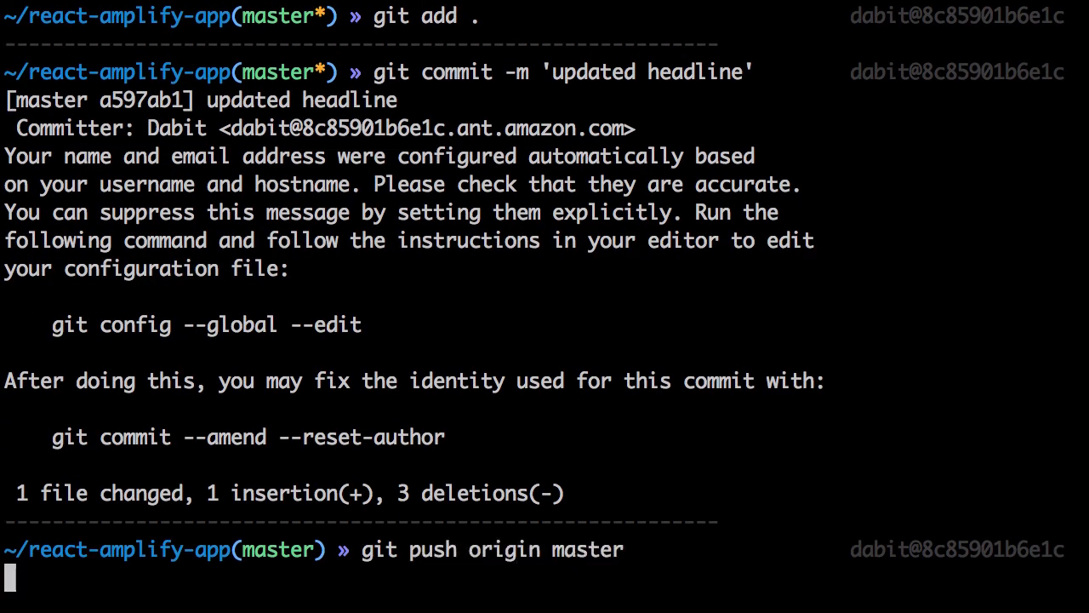
key(Return)
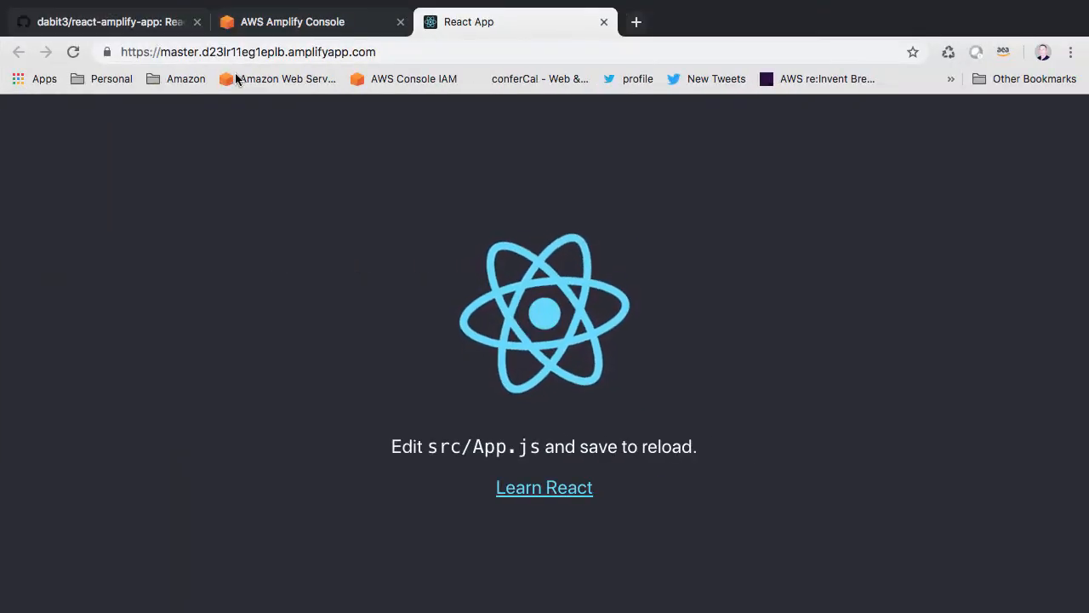
- View the details of Build 2 on master triggered by the pushed headline commit
click(292, 20)
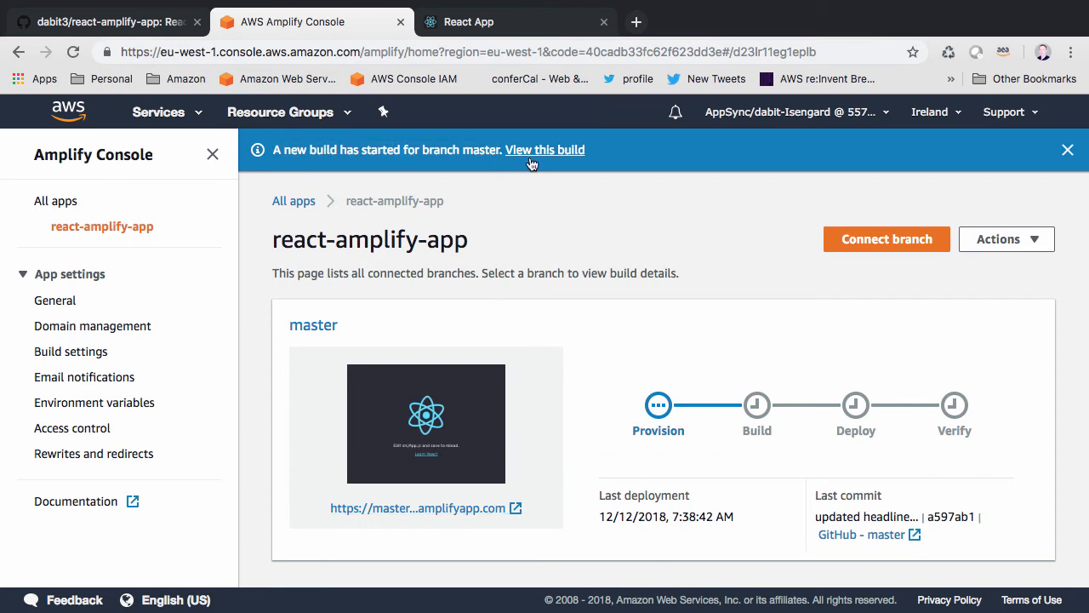
click(544, 149)
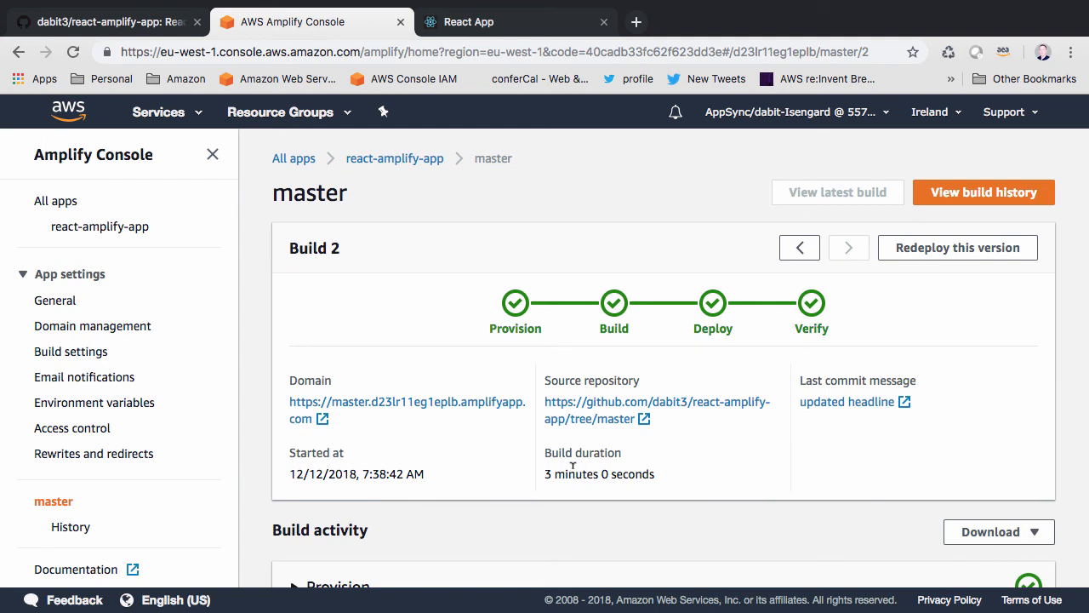
mouse_move(422, 381)
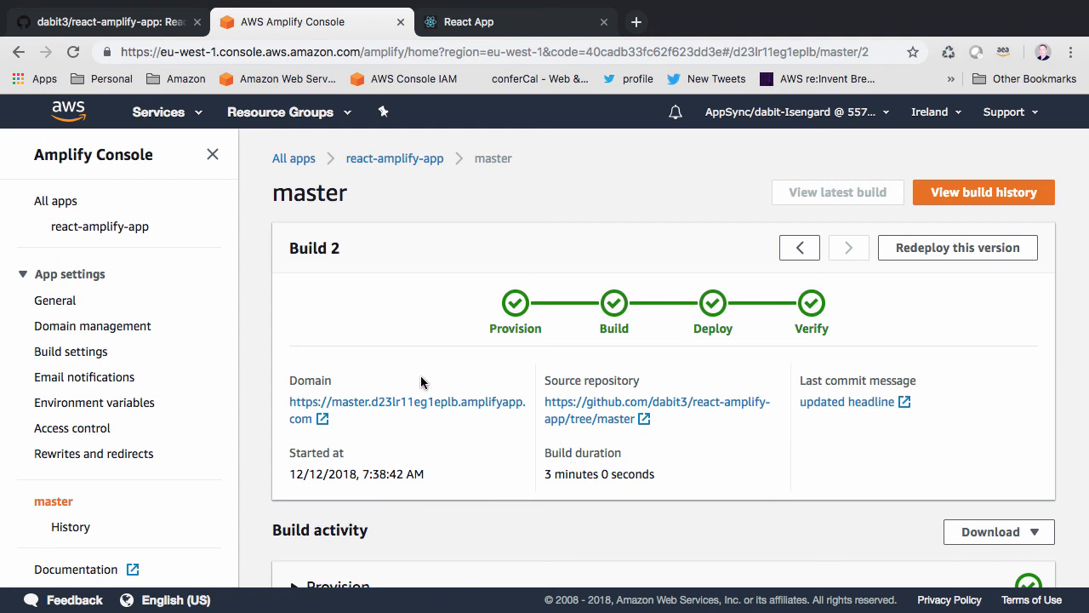
- Visit the amplifyapp.com domain to confirm the live 'Hello From Amplify' headline
click(405, 402)
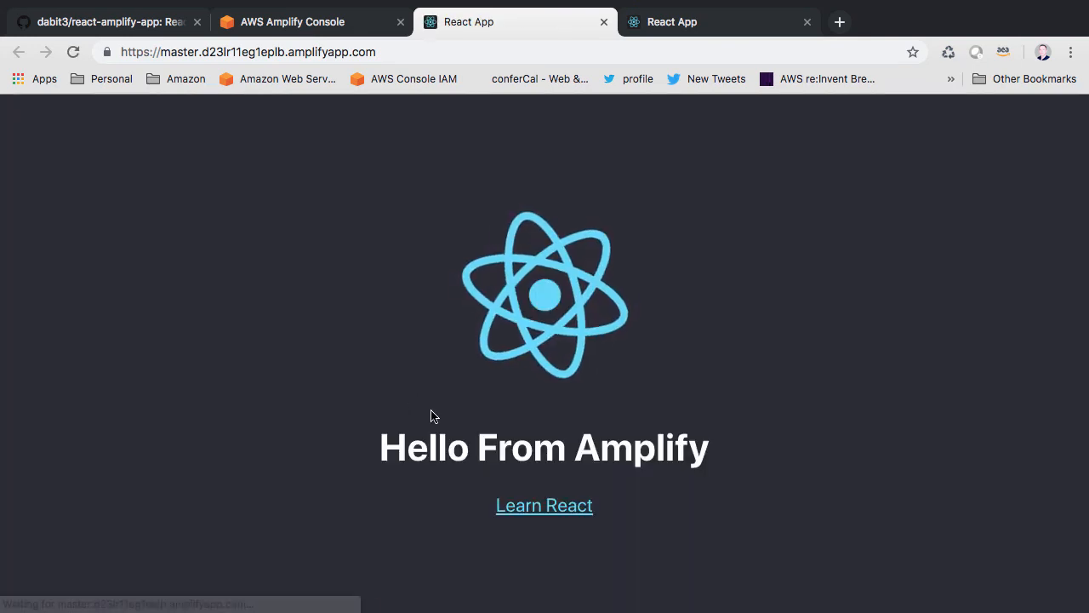